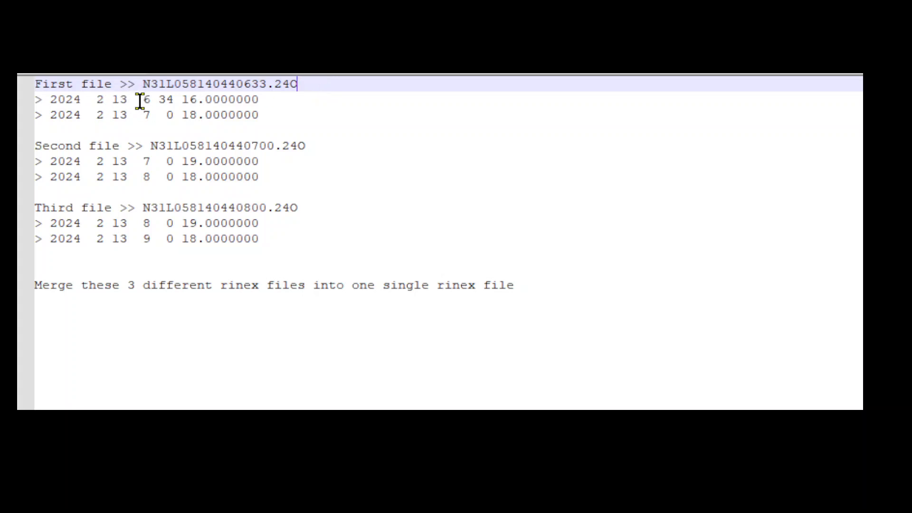
Step: Point out the start epochs of the first and third observation files before searching GFZRNX
double_click(165, 99)
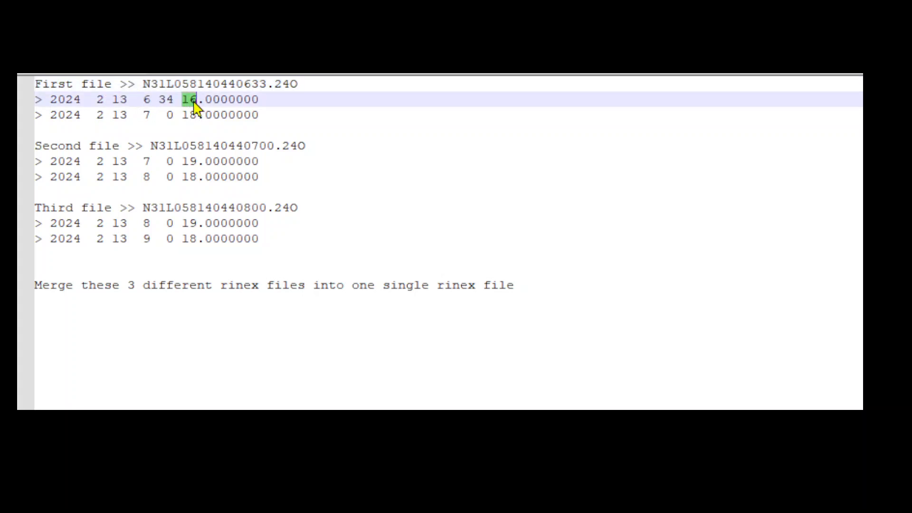
mouse_move(142, 115)
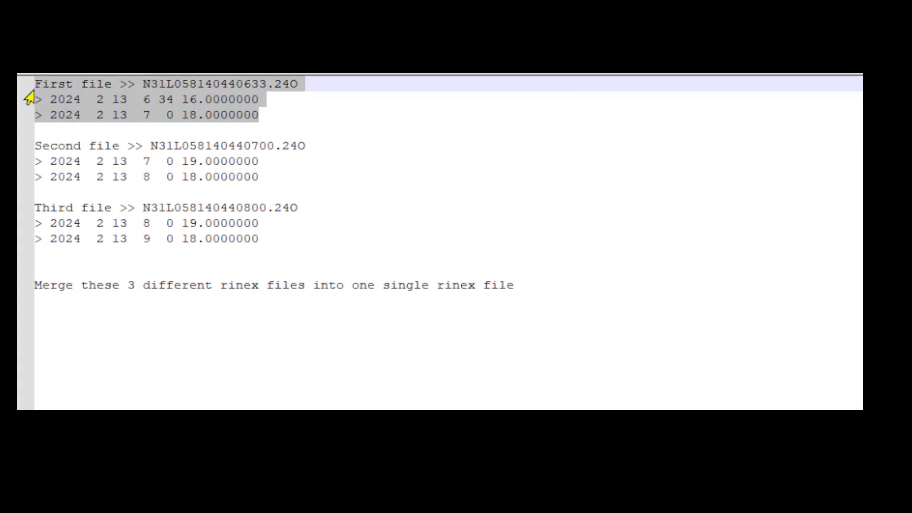
click(38, 145)
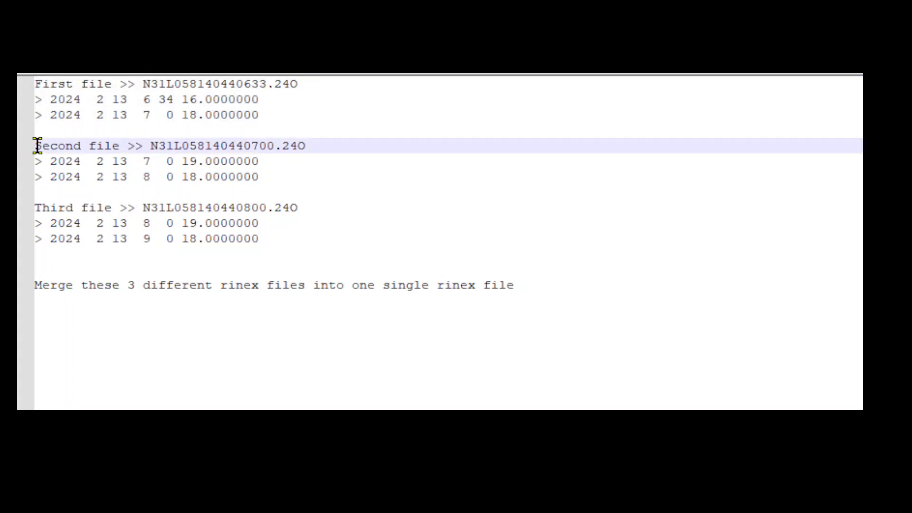
mouse_move(142, 162)
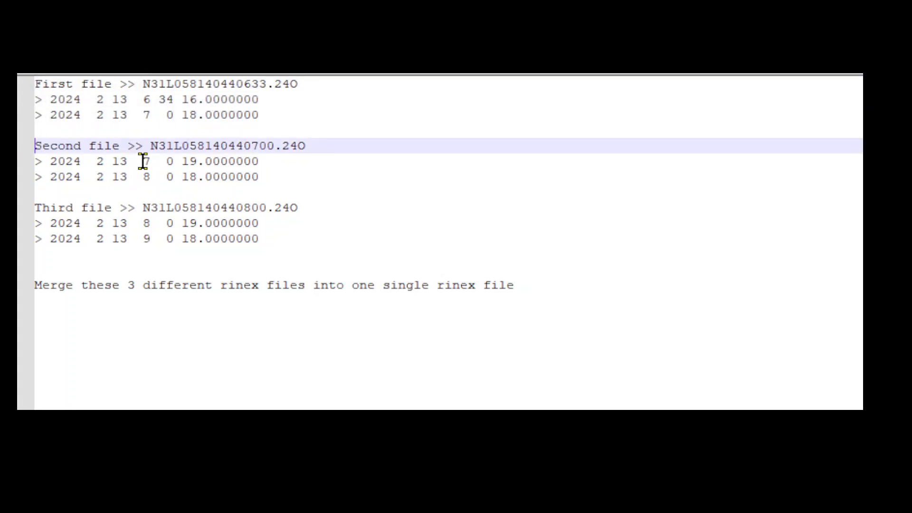
mouse_move(115, 119)
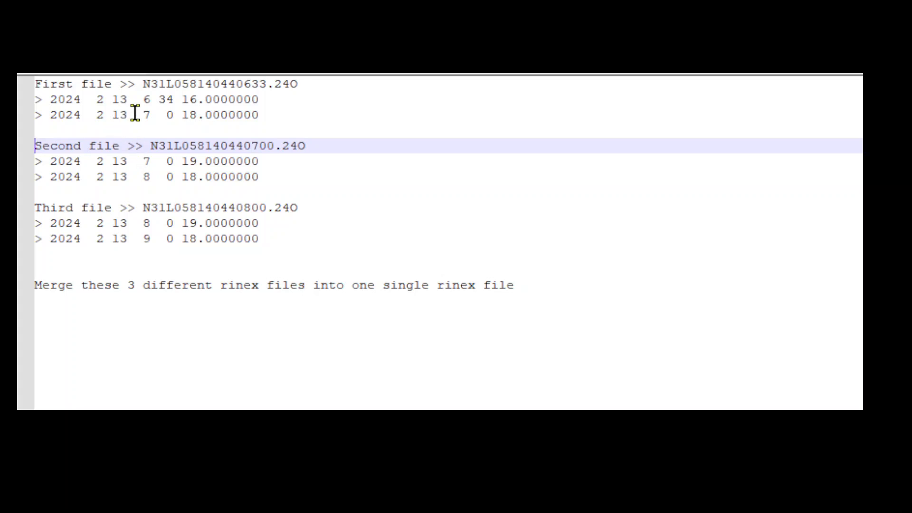
mouse_move(135, 162)
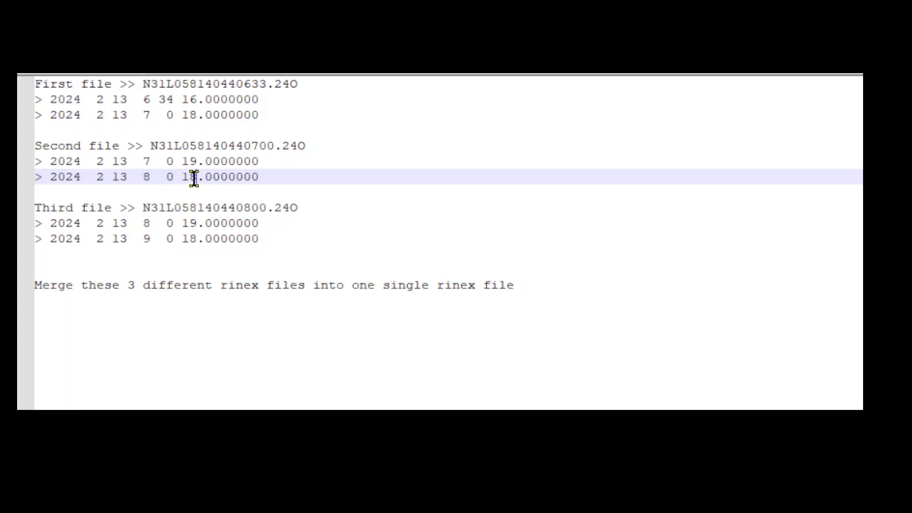
mouse_move(38, 201)
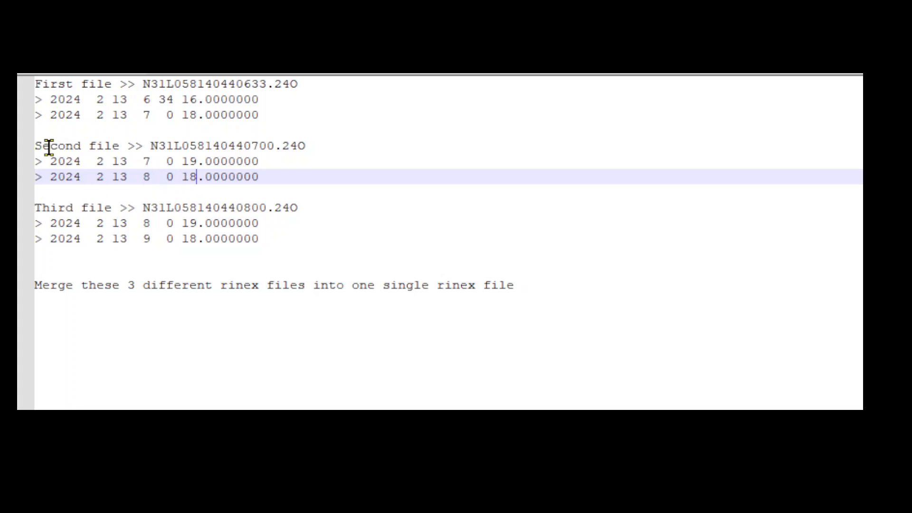
mouse_move(67, 164)
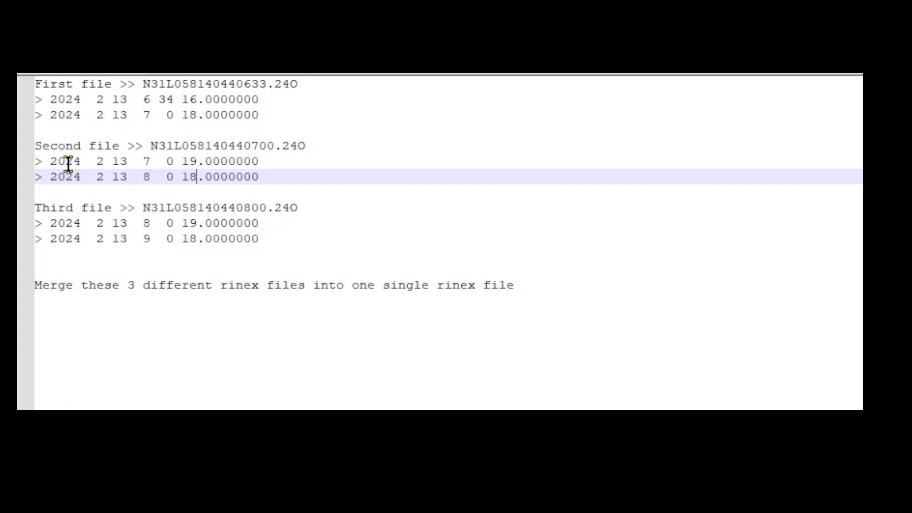
mouse_move(135, 222)
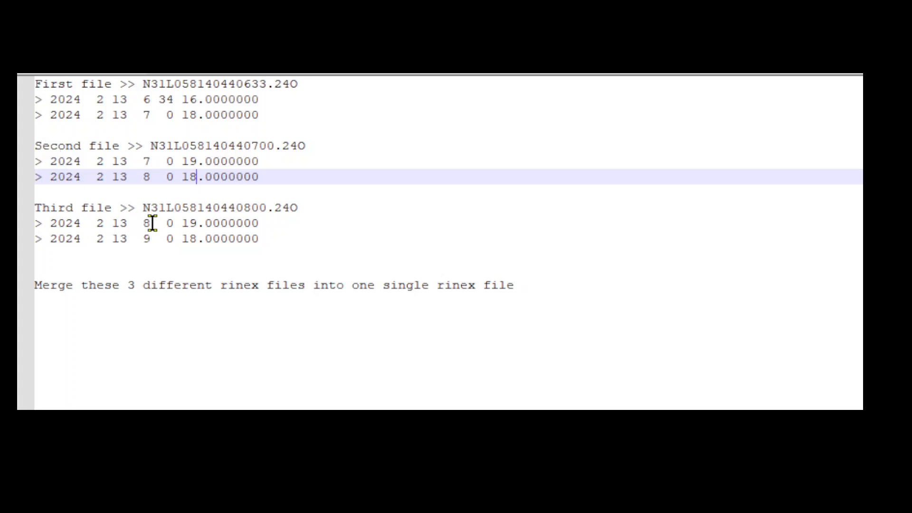
click(195, 222)
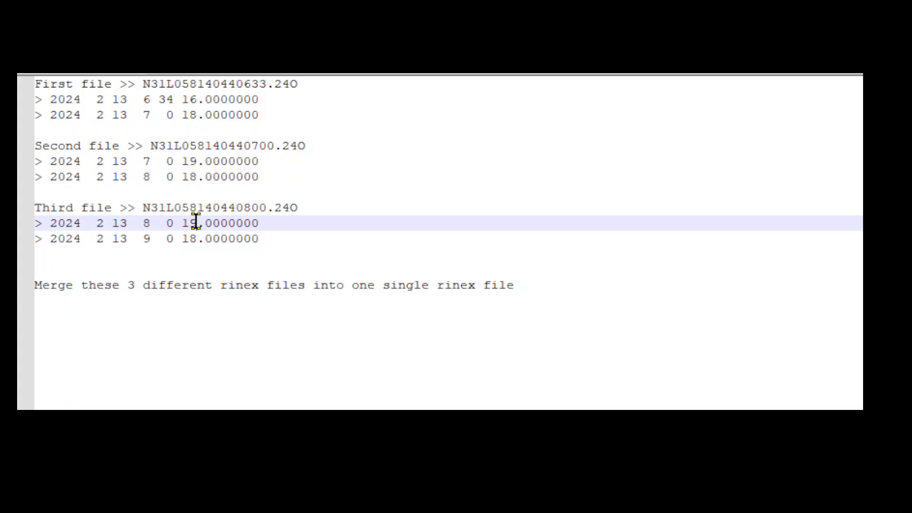
mouse_move(145, 239)
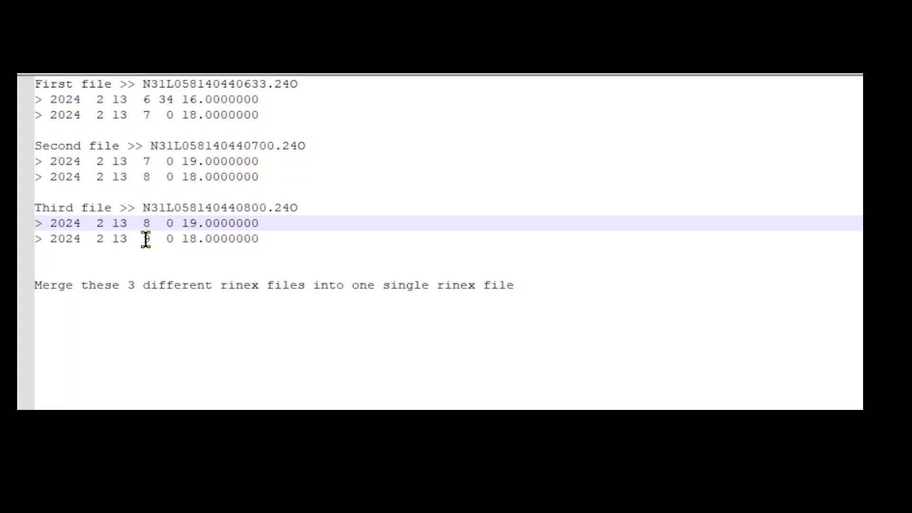
text(9)
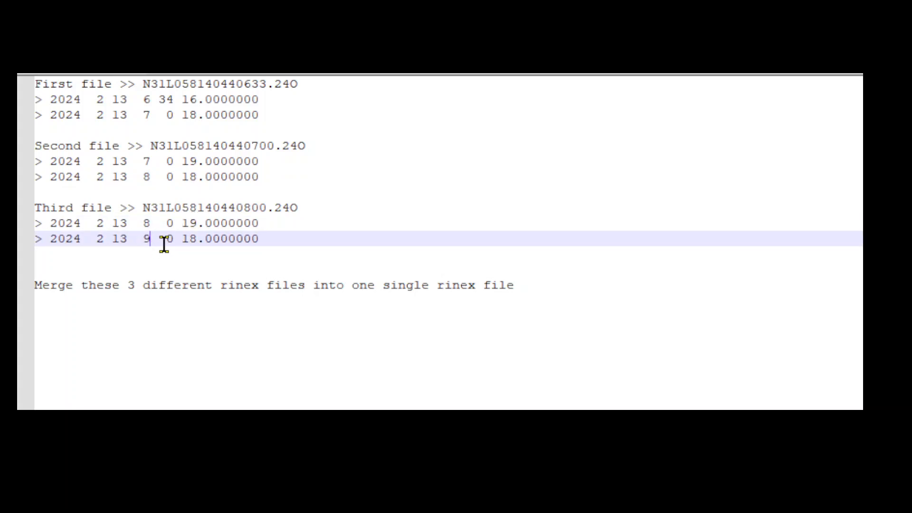
mouse_move(271, 241)
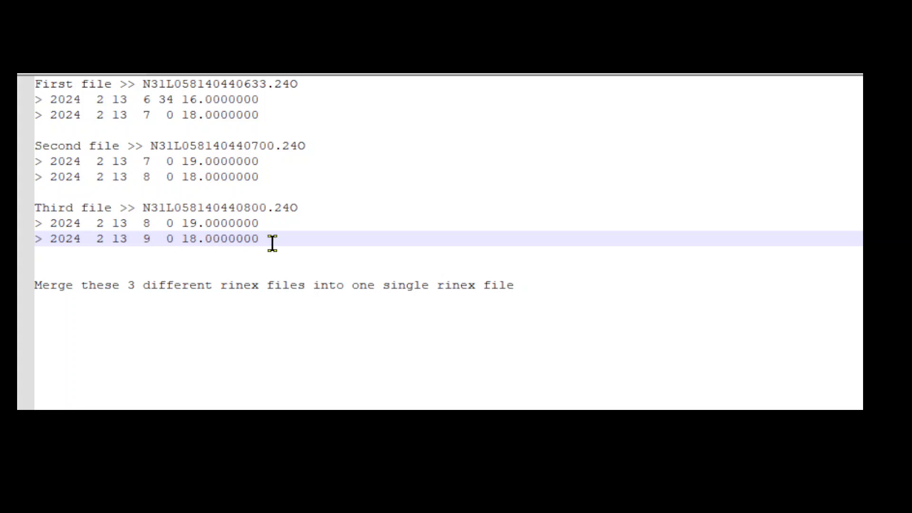
mouse_move(74, 96)
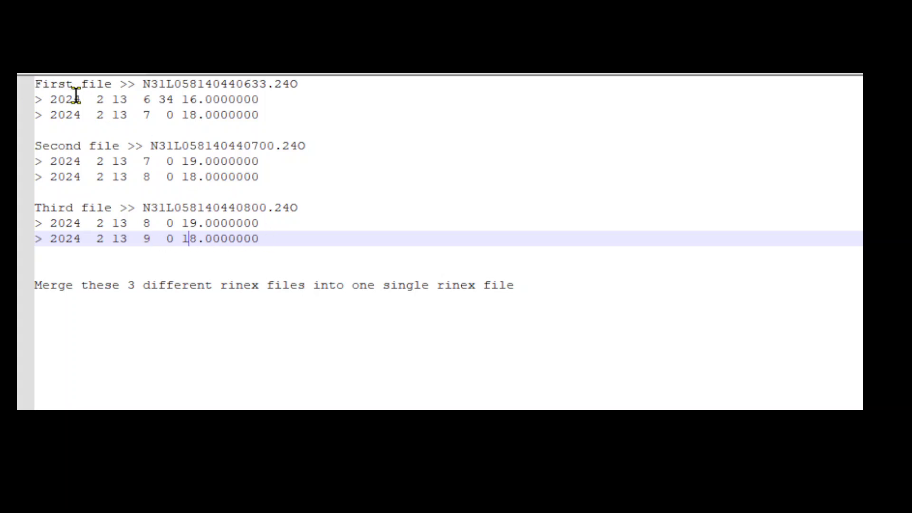
mouse_move(29, 162)
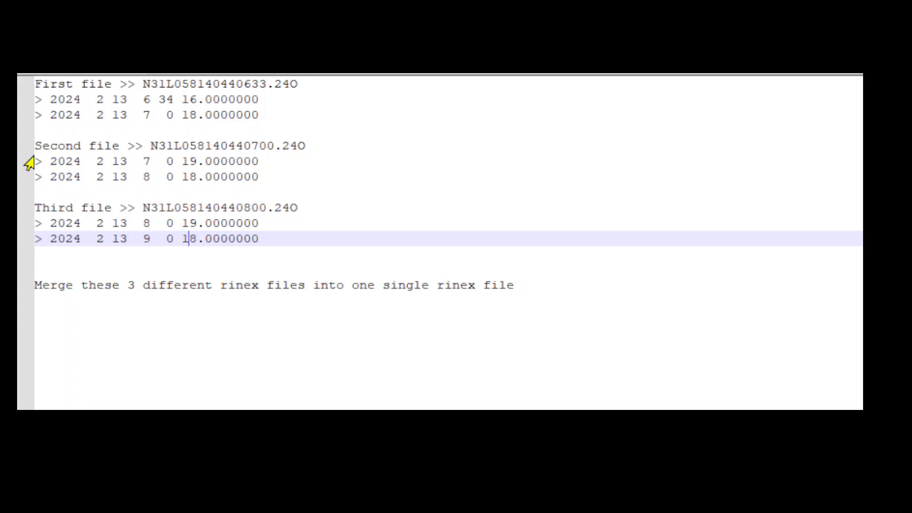
mouse_move(271, 175)
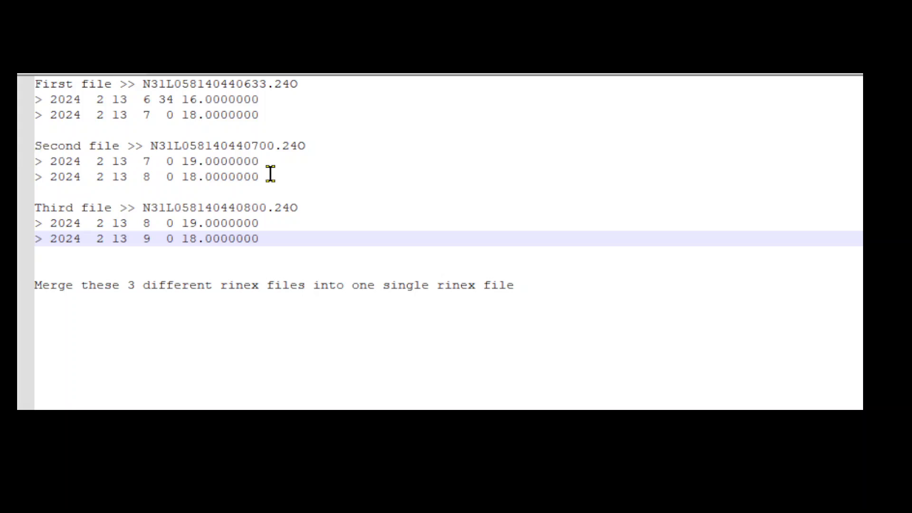
mouse_move(34, 208)
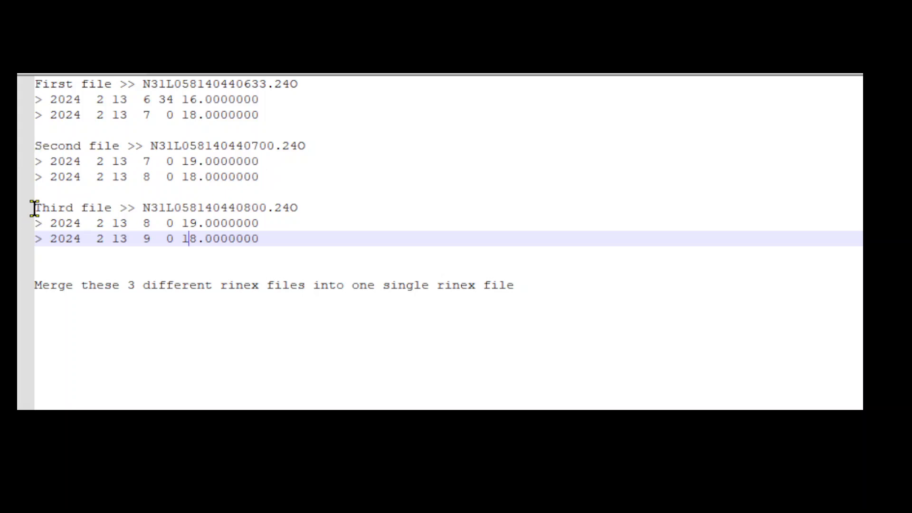
mouse_move(271, 239)
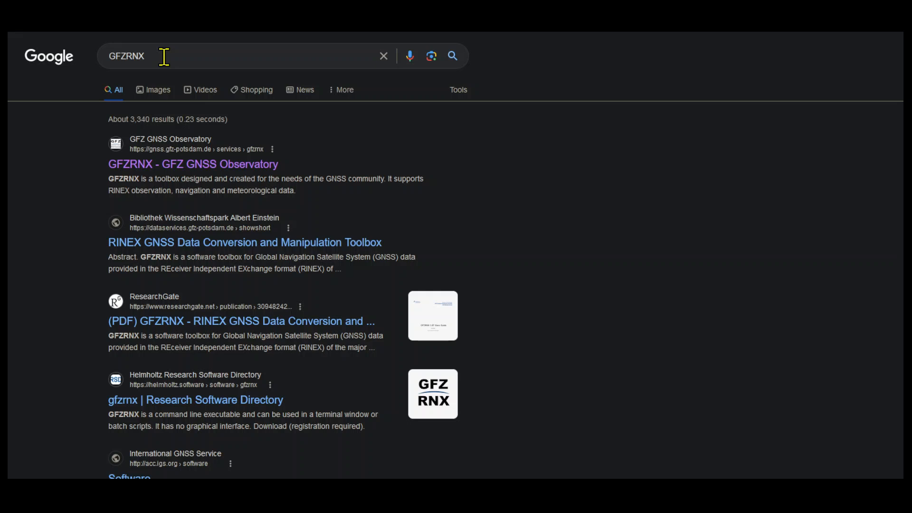
mouse_move(147, 180)
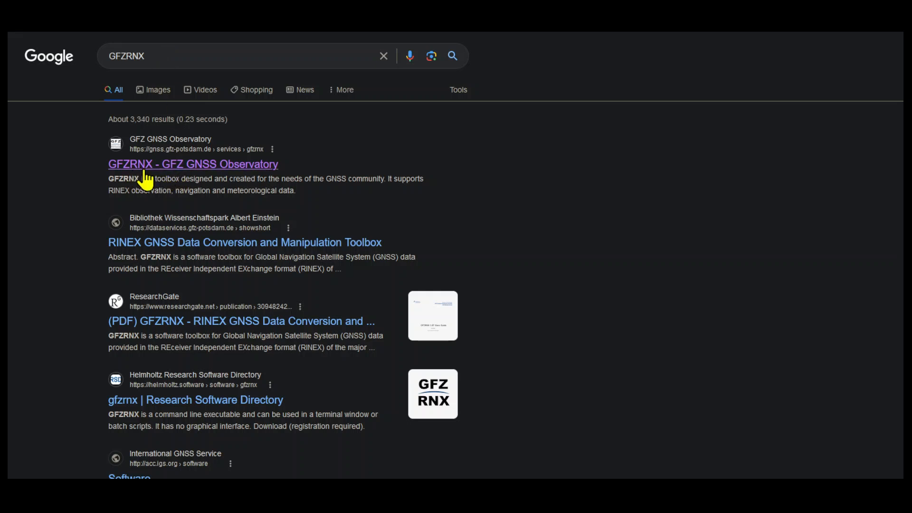
mouse_move(218, 178)
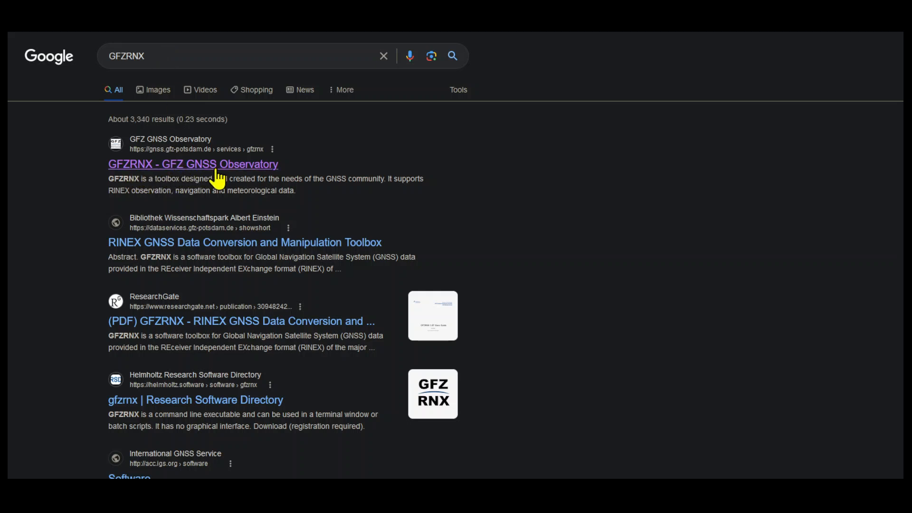
mouse_move(205, 174)
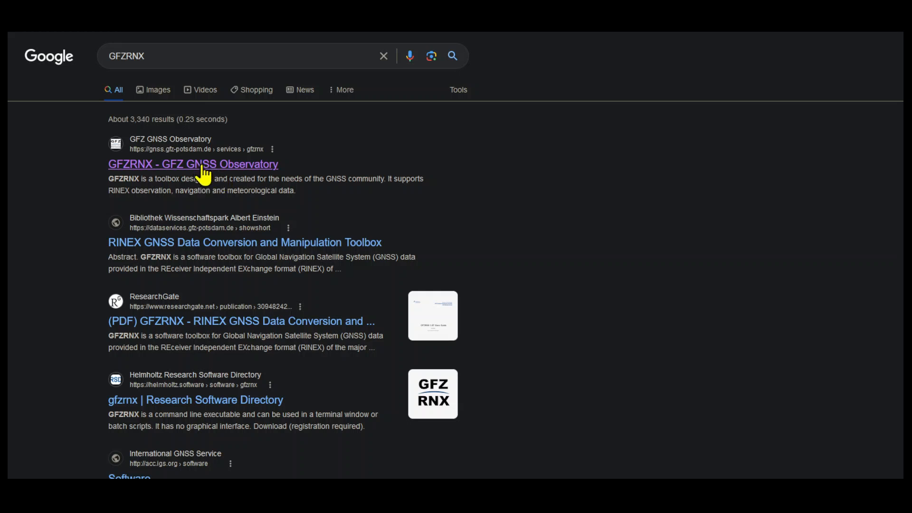
Step: Go to the GFZRNX page on the GNSS Observatory site and read its licence sections
click(193, 164)
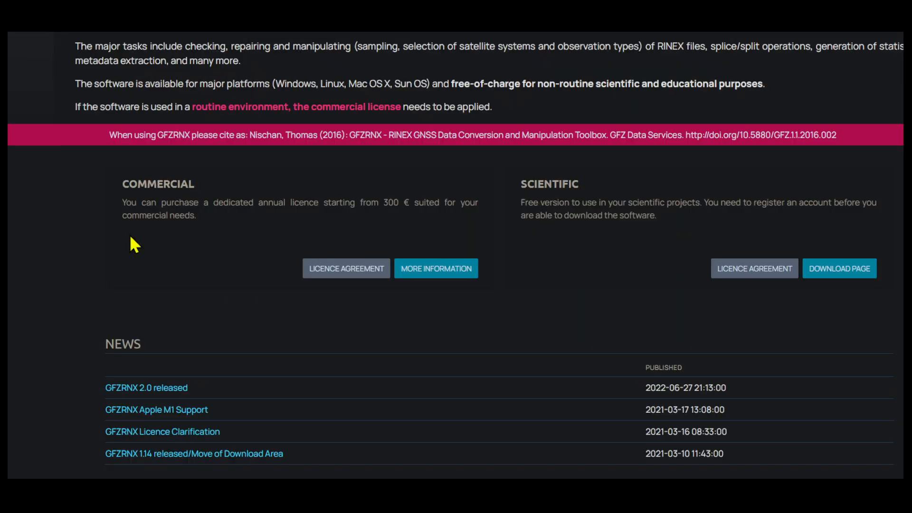
scroll(up, 3)
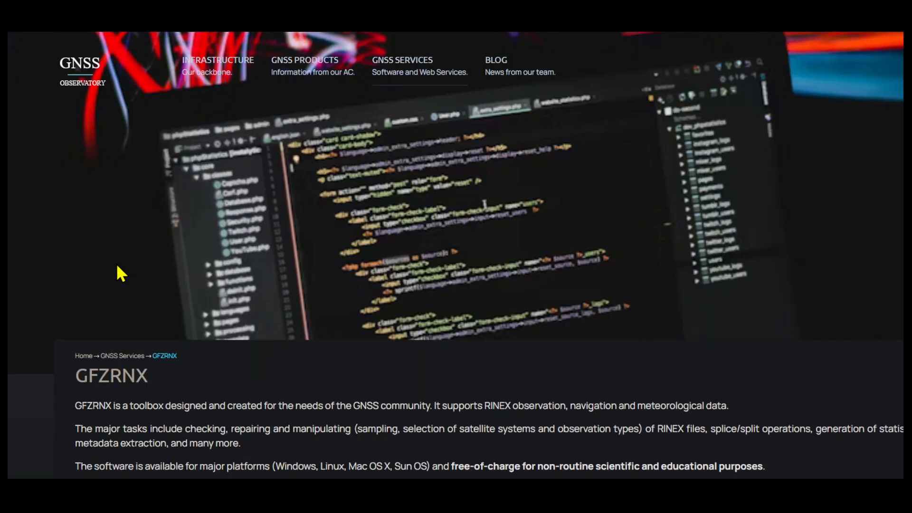
mouse_move(103, 299)
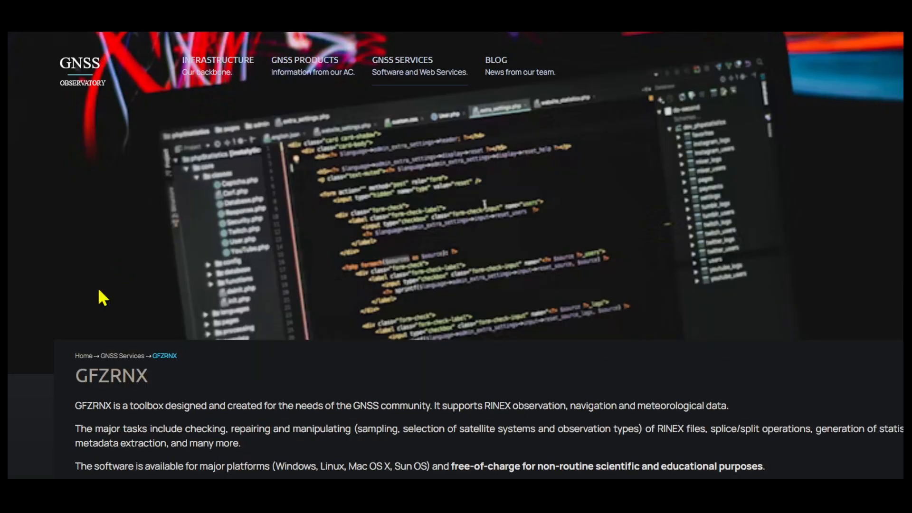
mouse_move(156, 383)
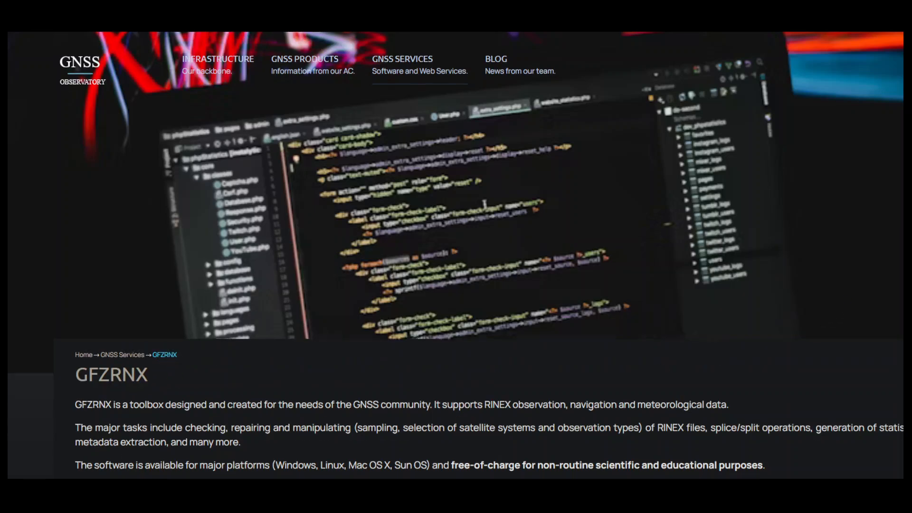
scroll(down, 3)
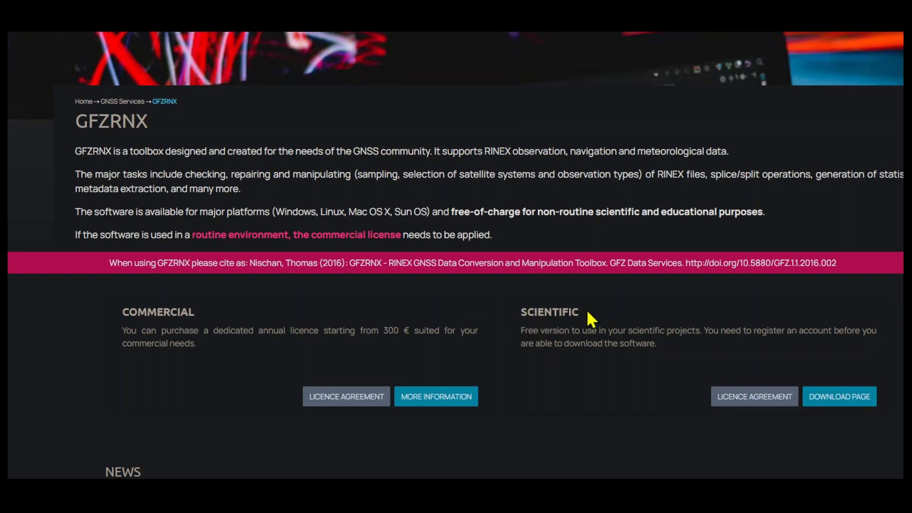
mouse_move(587, 347)
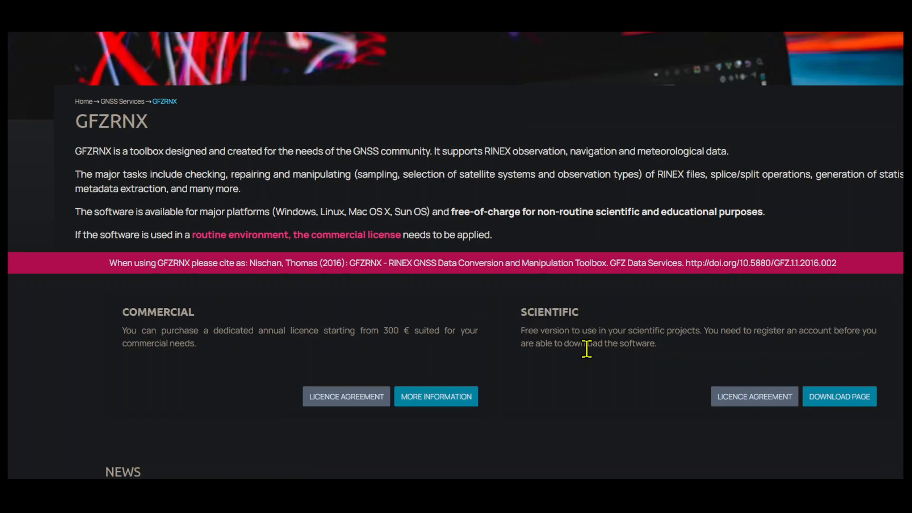
mouse_move(761, 336)
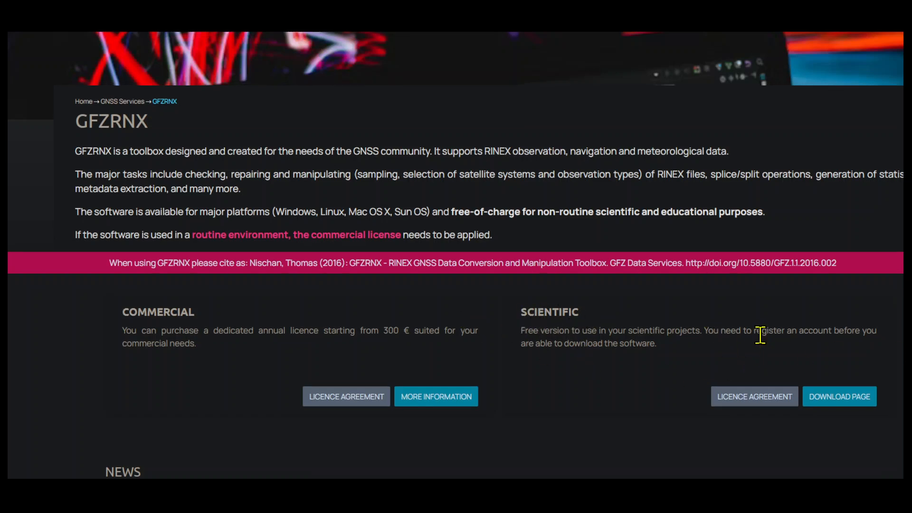
mouse_move(769, 336)
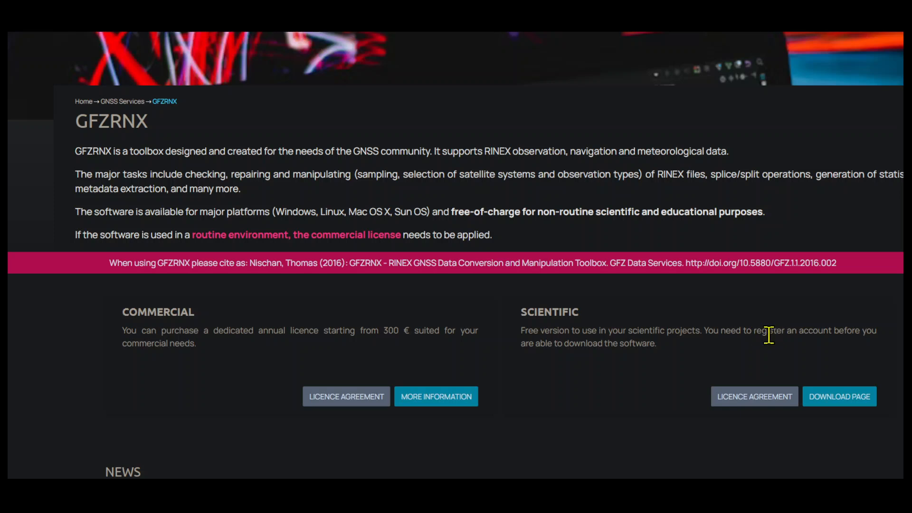
mouse_move(582, 361)
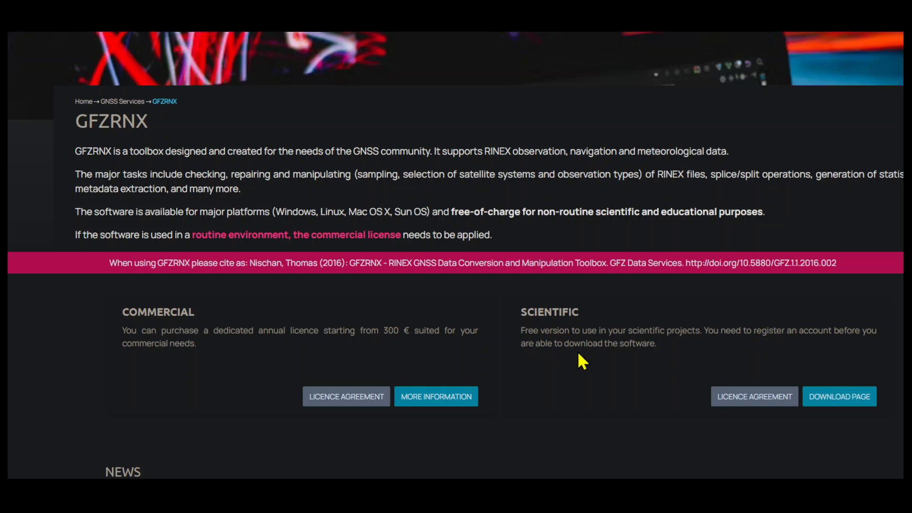
mouse_move(681, 411)
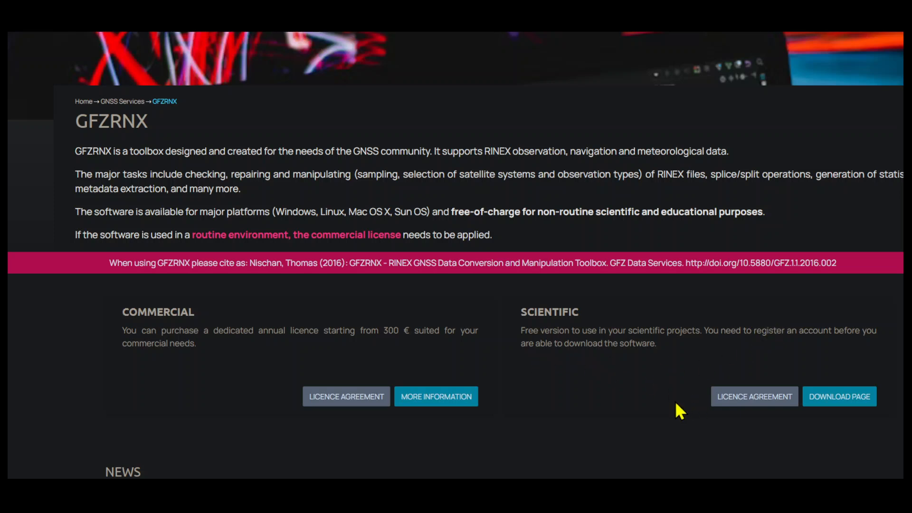
mouse_move(839, 397)
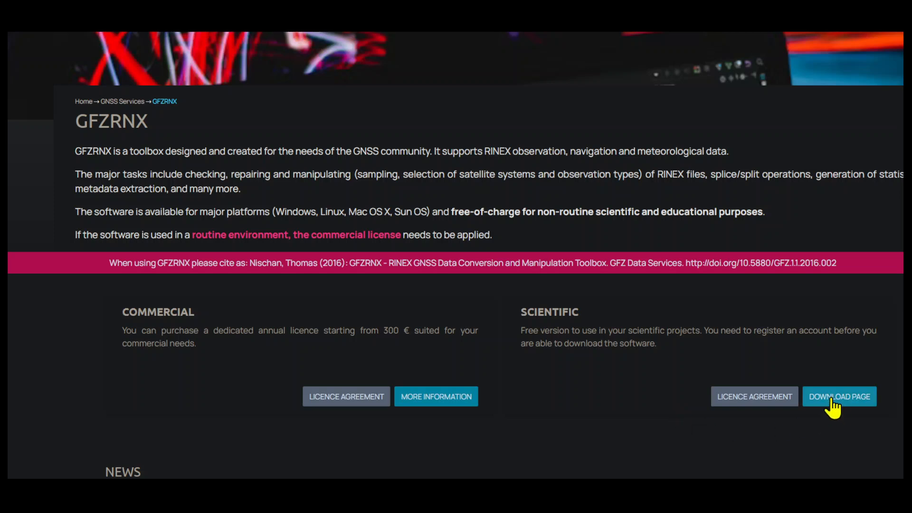
mouse_move(851, 407)
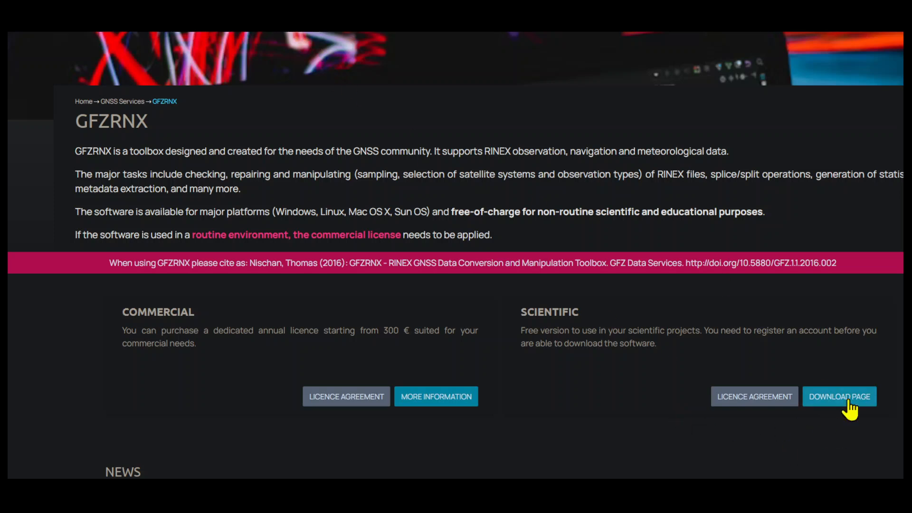
Step: Go to the scientific Download Page and log in with email and password
click(839, 396)
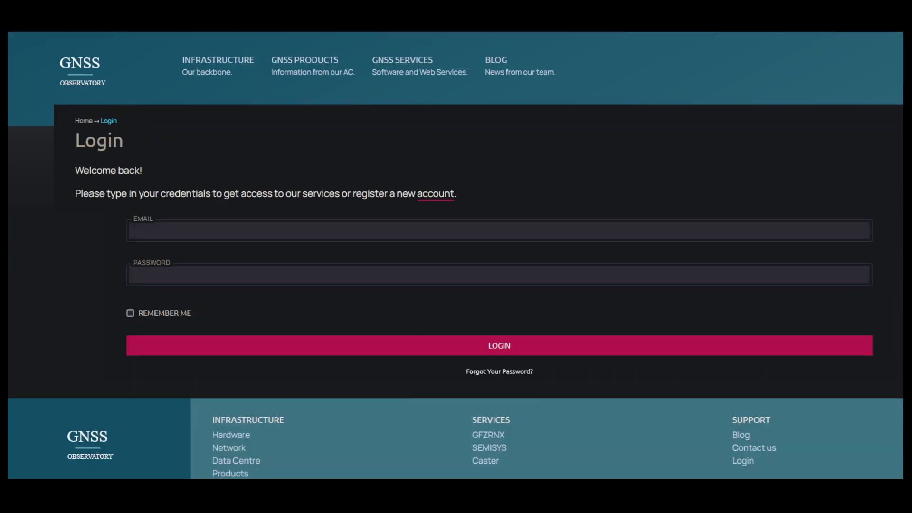
mouse_move(85, 139)
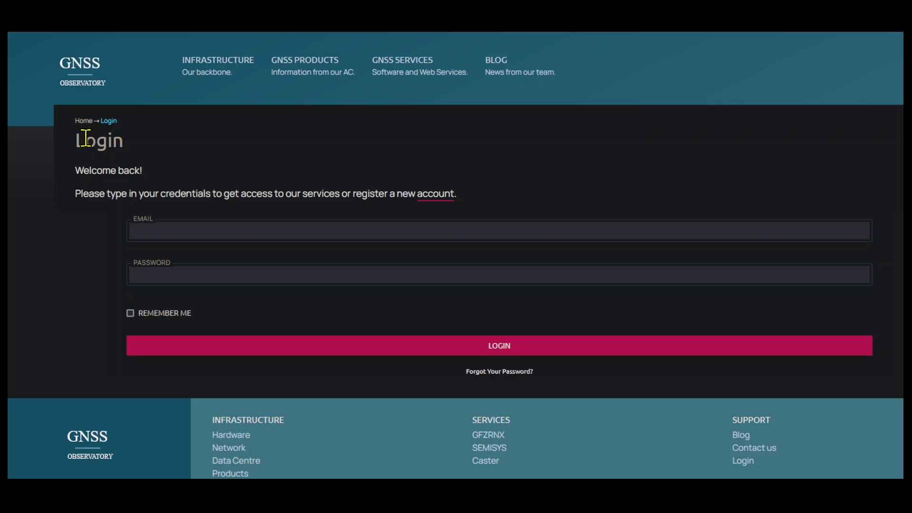
mouse_move(108, 236)
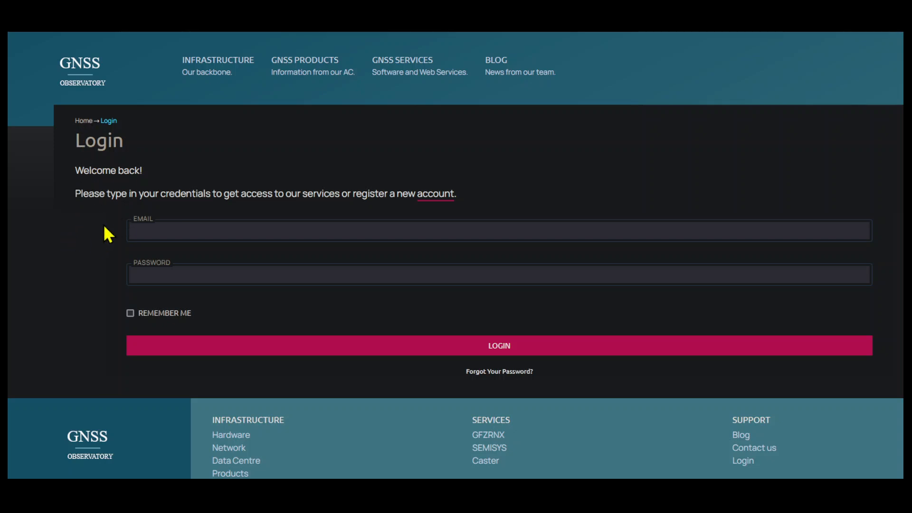
mouse_move(94, 289)
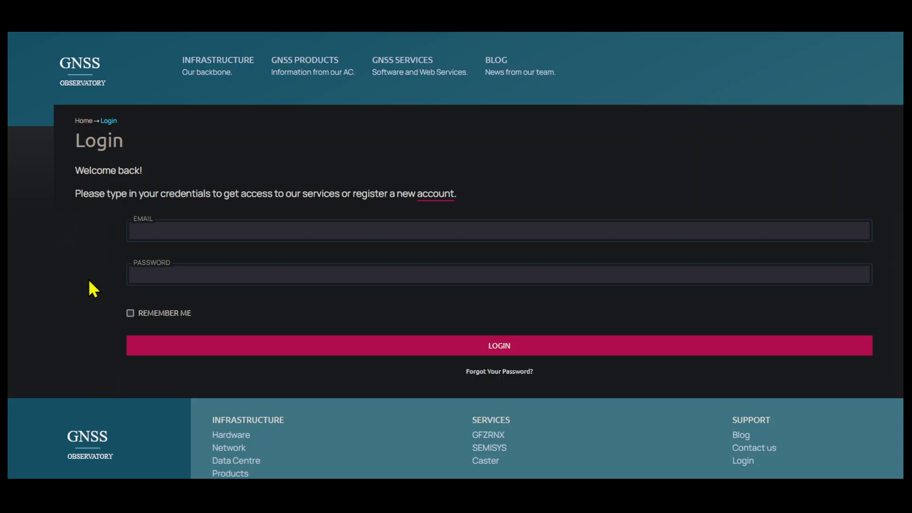
mouse_move(110, 253)
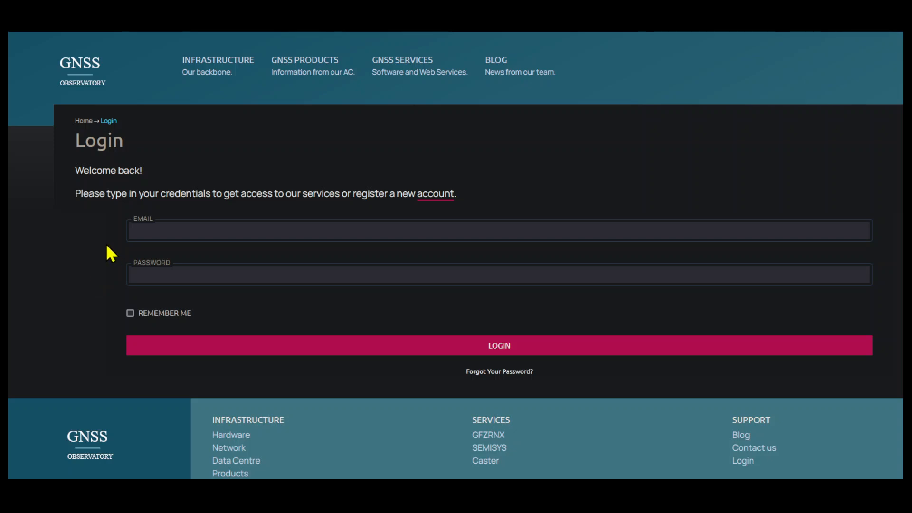
mouse_move(114, 281)
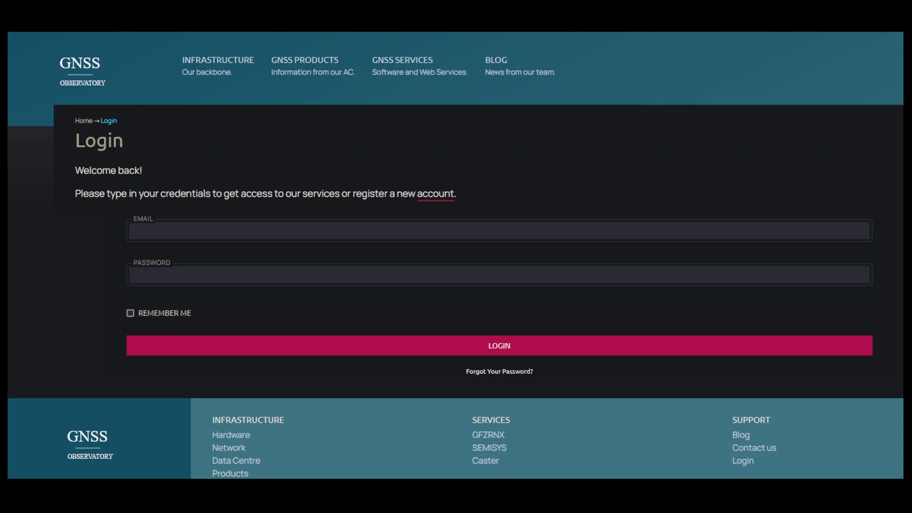
click(488, 435)
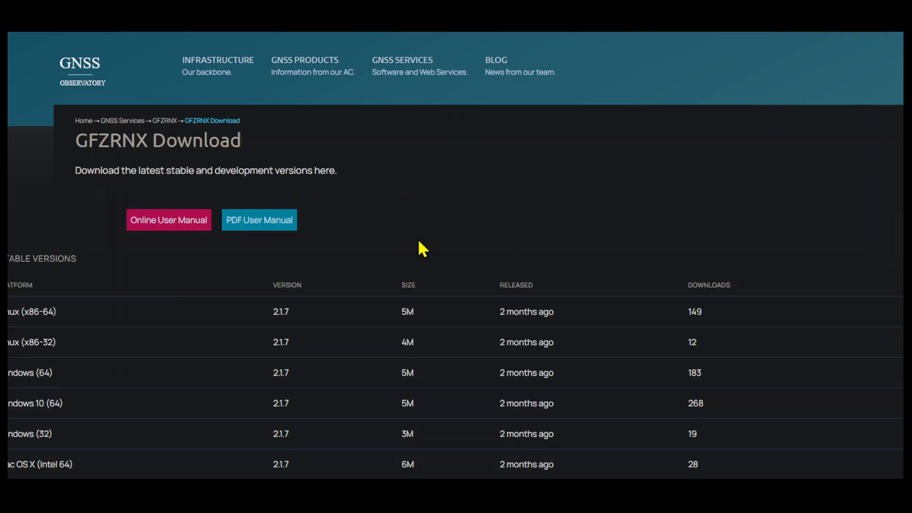
mouse_move(138, 292)
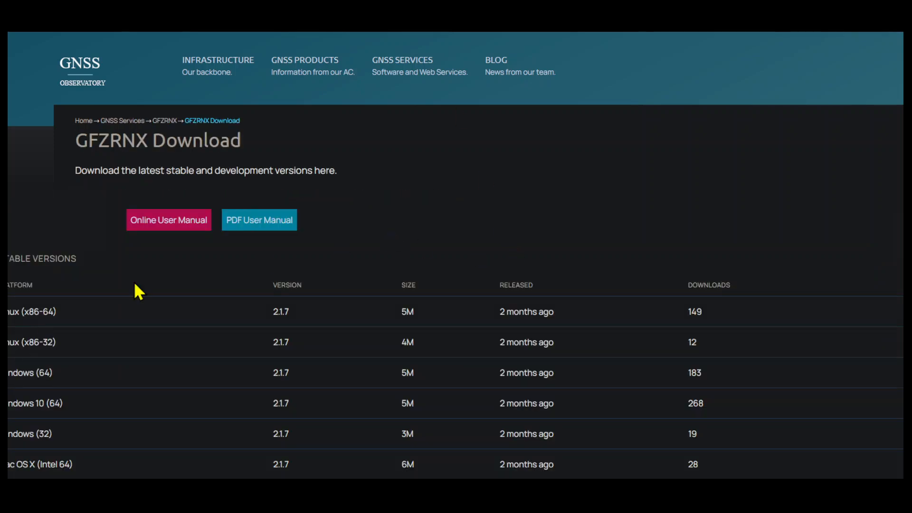
mouse_move(13, 312)
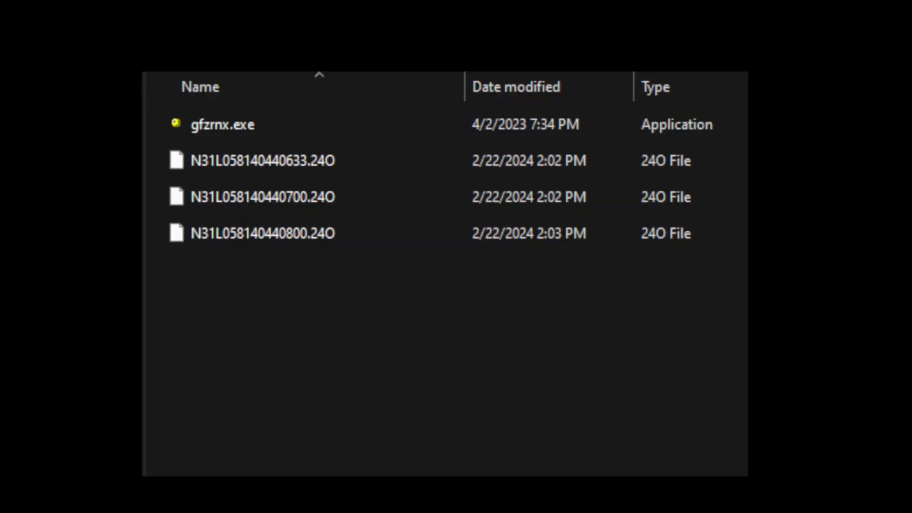
click(223, 124)
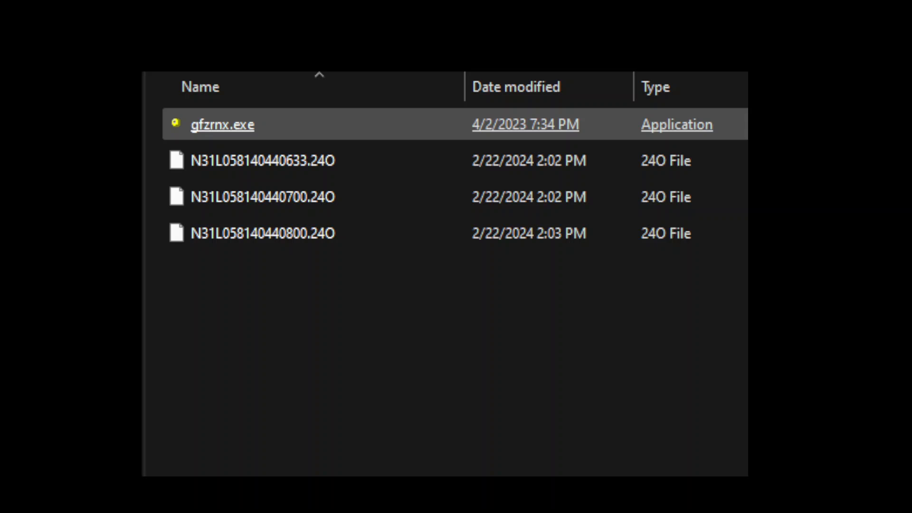
click(263, 160)
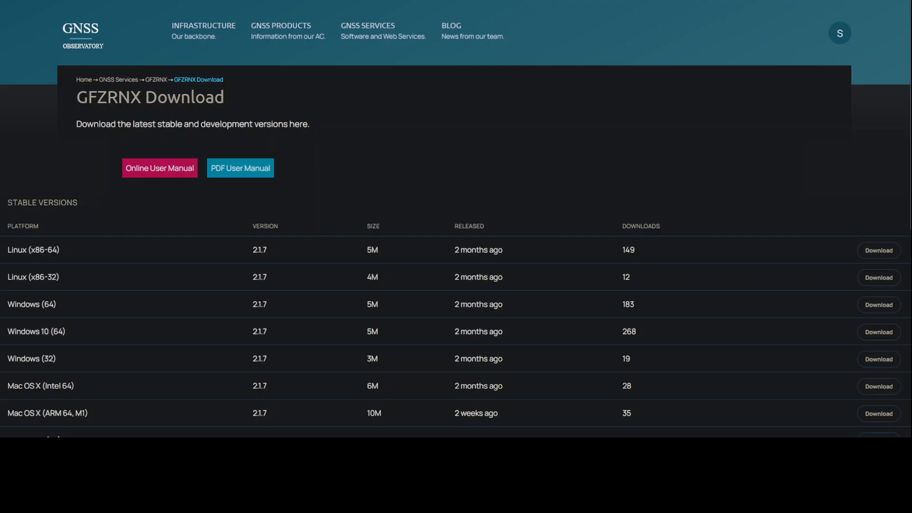
mouse_move(159, 167)
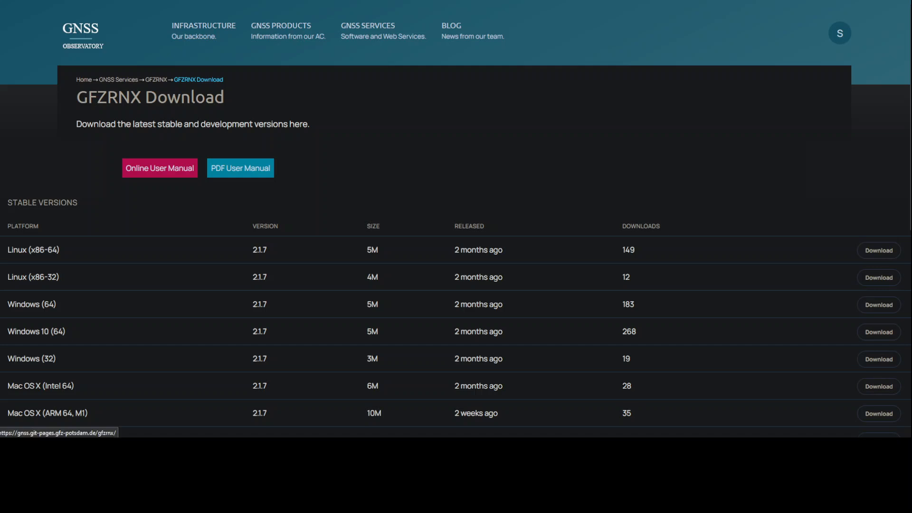
mouse_move(239, 167)
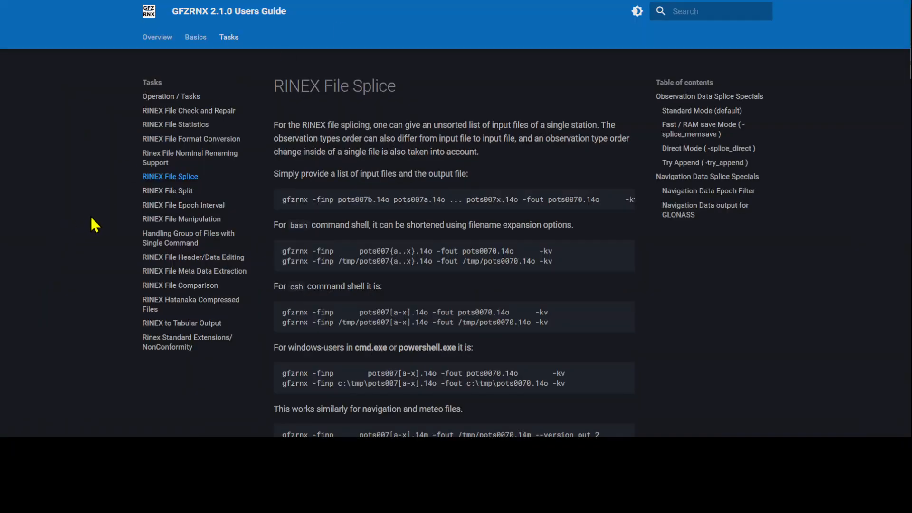
Step: View the Operation / Tasks overview, then the RINEX File Splice instructions
click(171, 96)
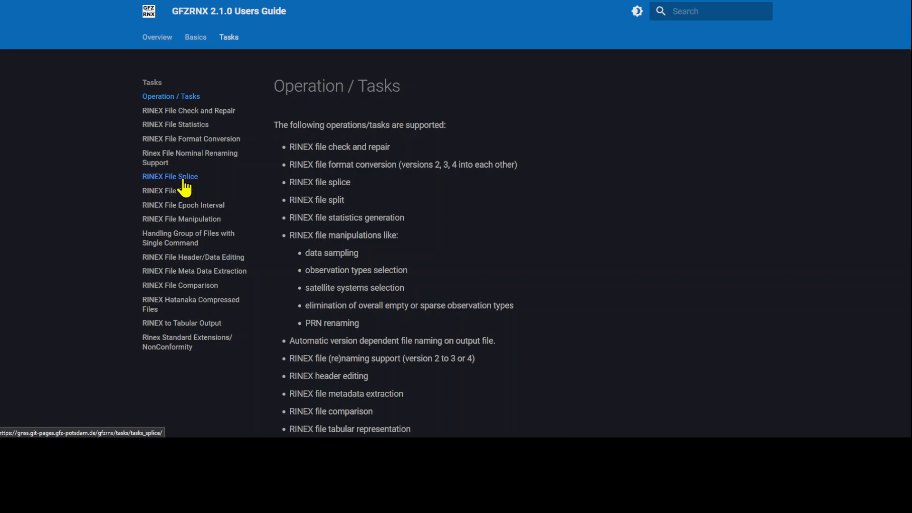
click(171, 177)
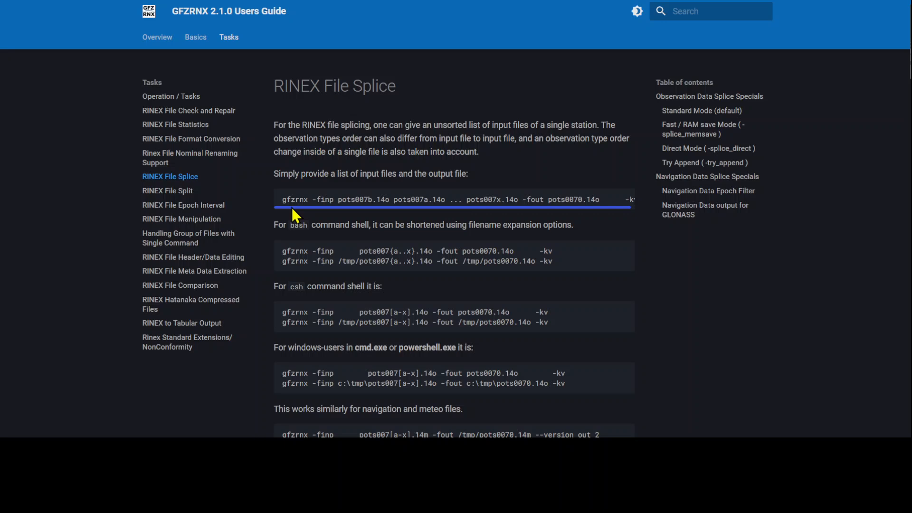
mouse_move(343, 218)
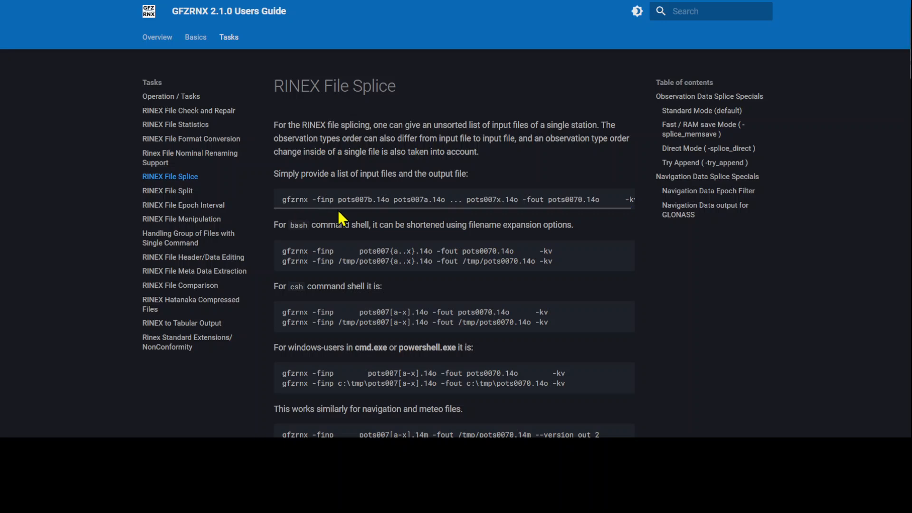
mouse_move(422, 213)
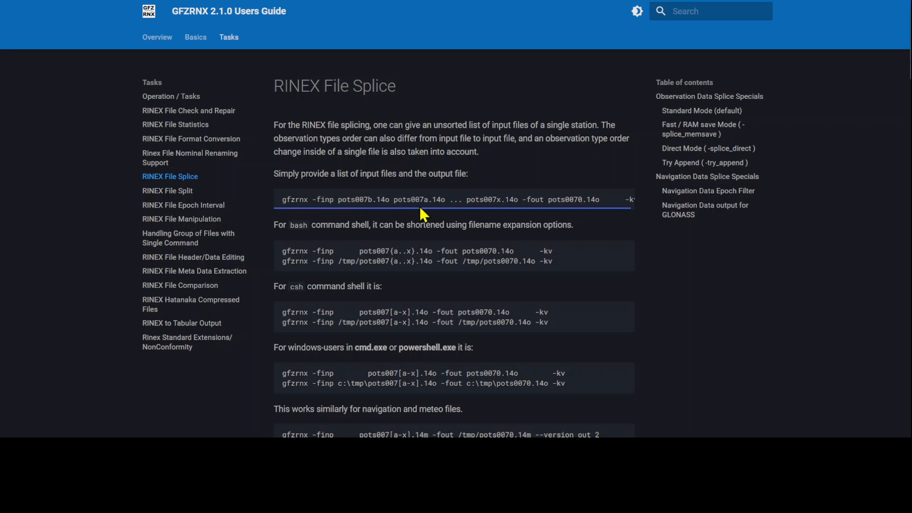
mouse_move(586, 213)
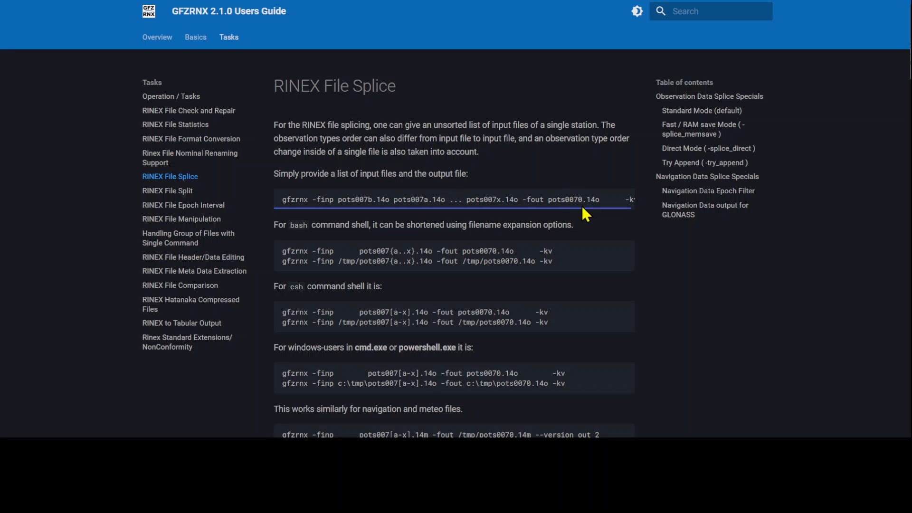
mouse_move(299, 219)
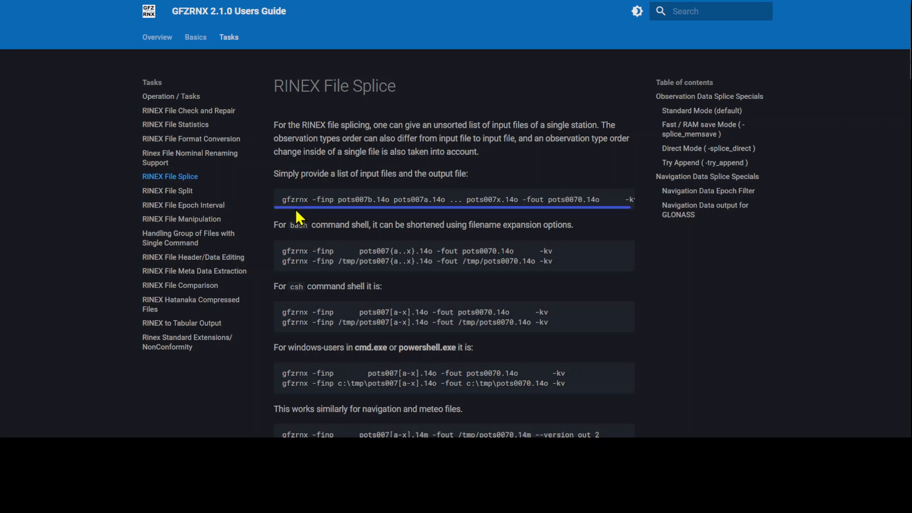
mouse_move(283, 214)
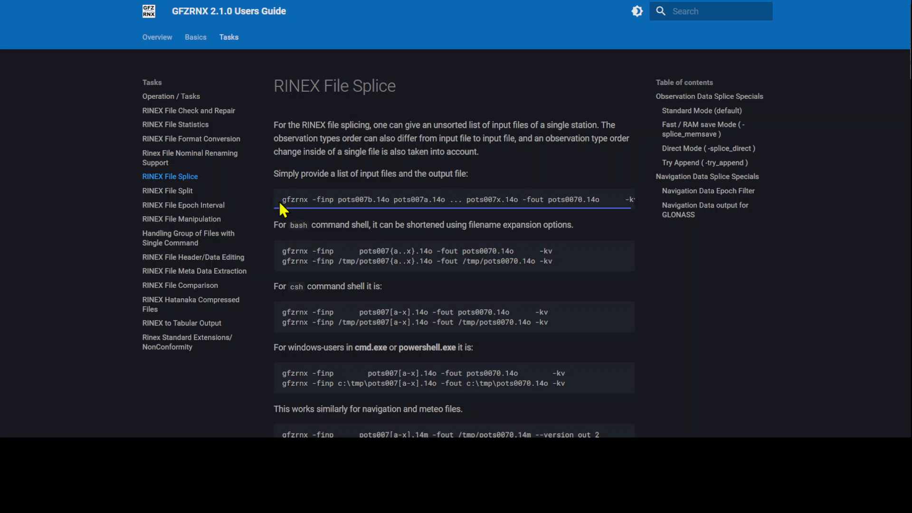
mouse_move(307, 198)
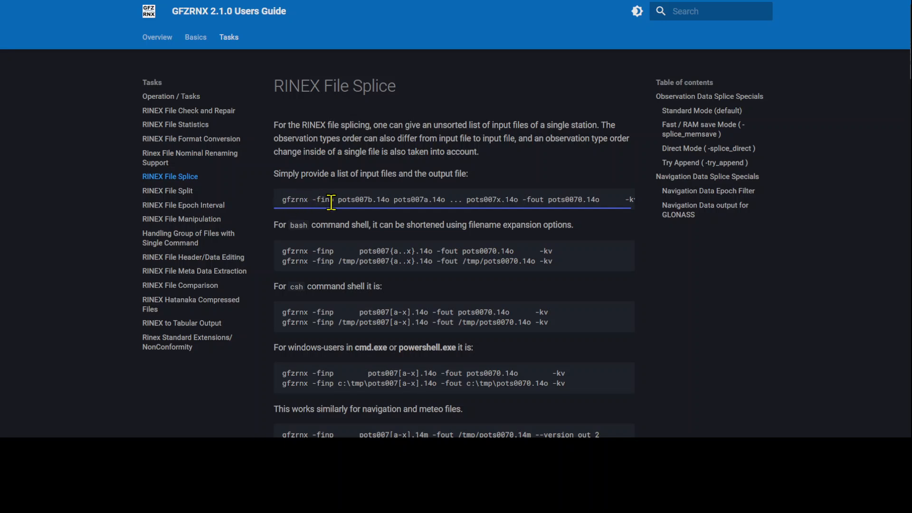
mouse_move(346, 201)
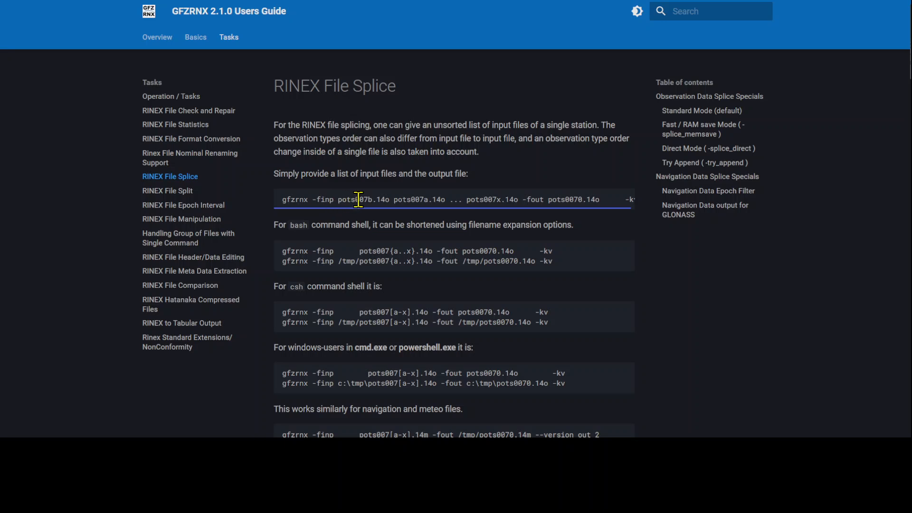
mouse_move(398, 204)
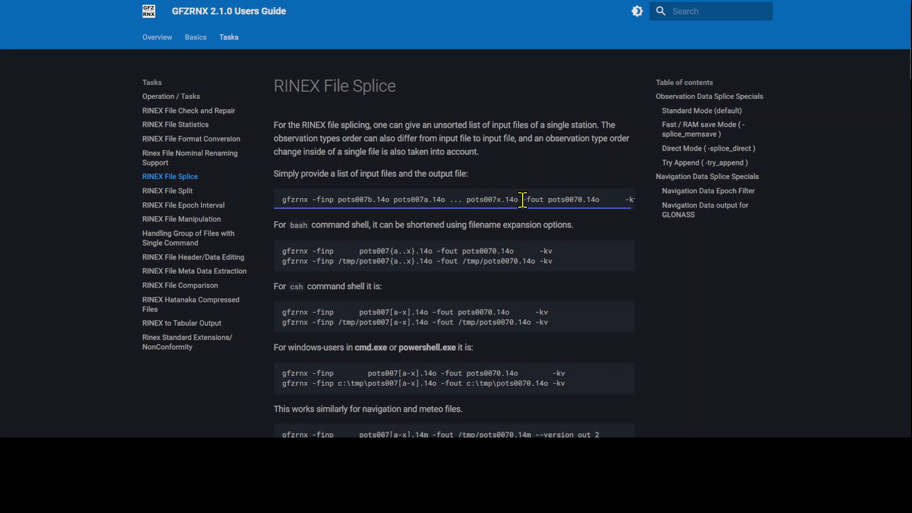
mouse_move(545, 217)
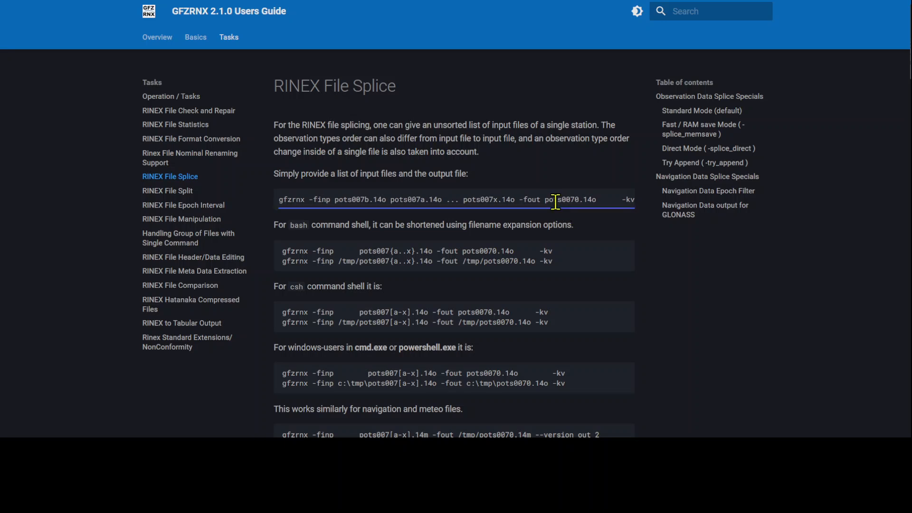
mouse_move(600, 216)
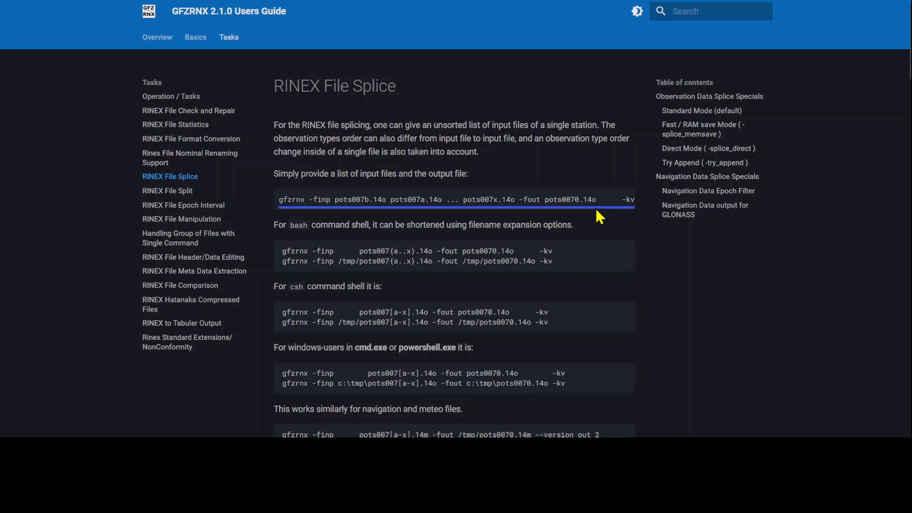
mouse_move(620, 201)
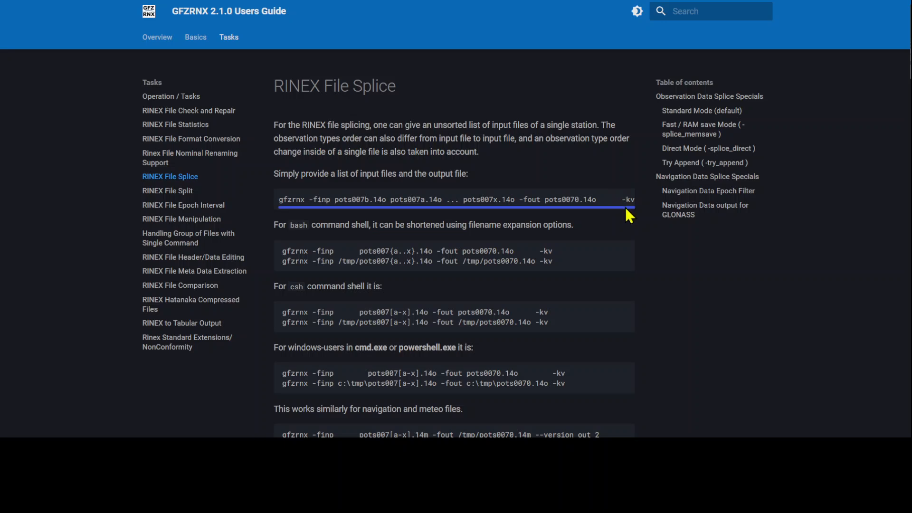
mouse_move(291, 201)
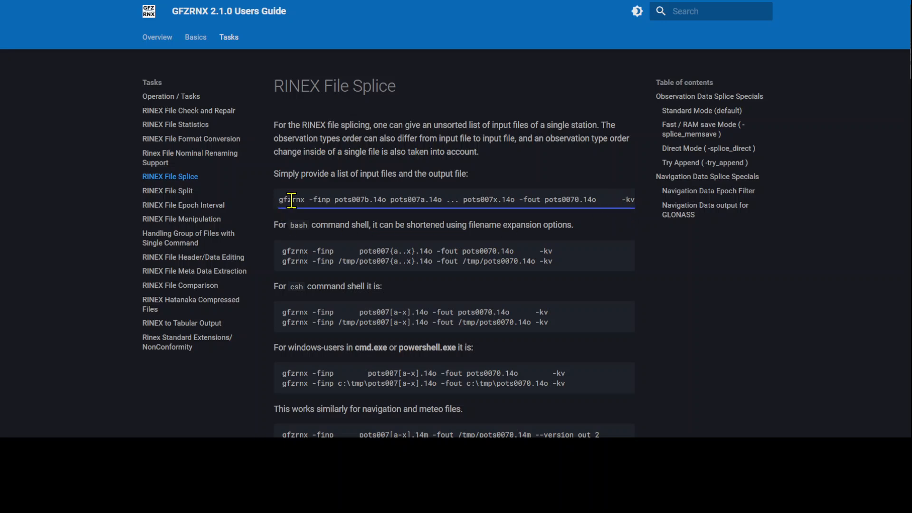
mouse_move(418, 205)
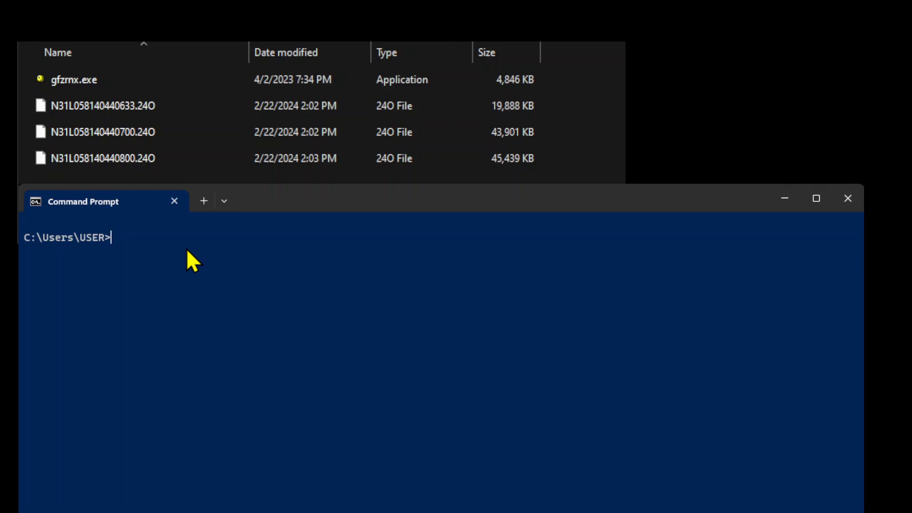
mouse_move(146, 233)
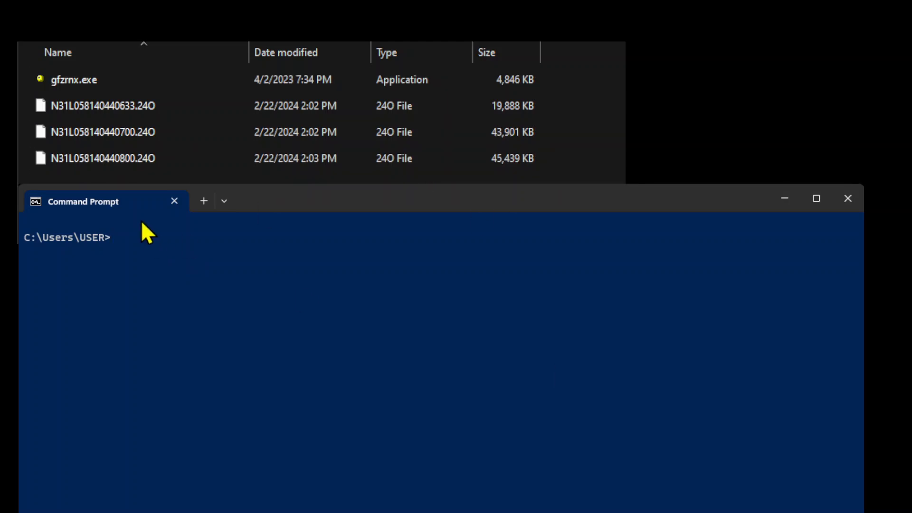
mouse_move(134, 244)
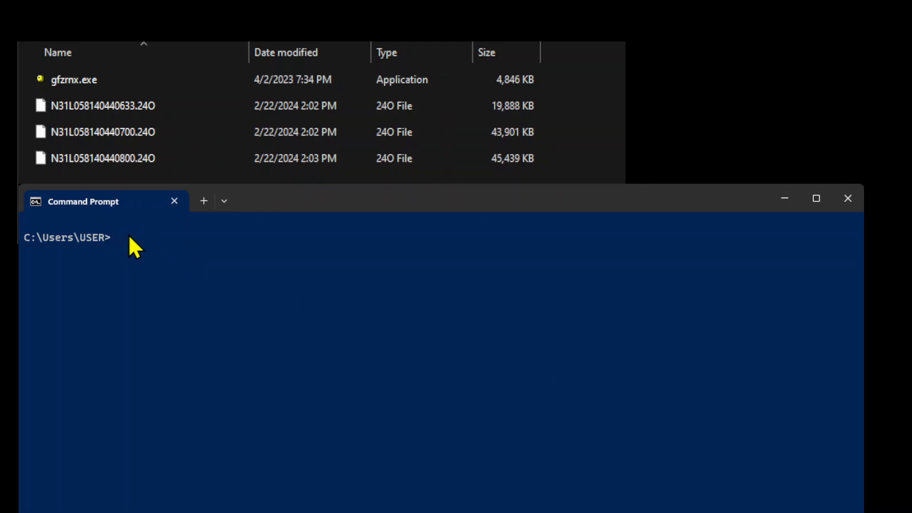
Step: Change directory to C:\Users\USER\Desktop\x\x1 and check the folder's files
text(cd C:\Users\USER\Desktop\x\x1)
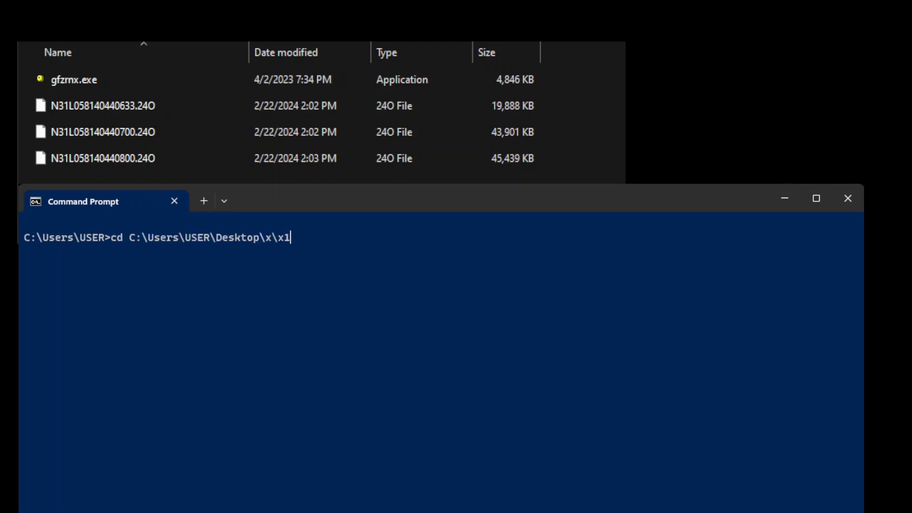
key(Return)
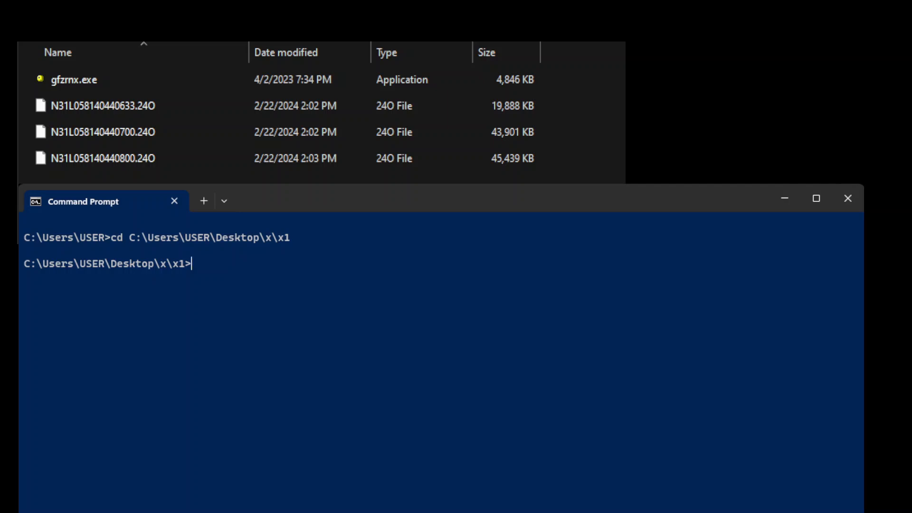
mouse_move(222, 283)
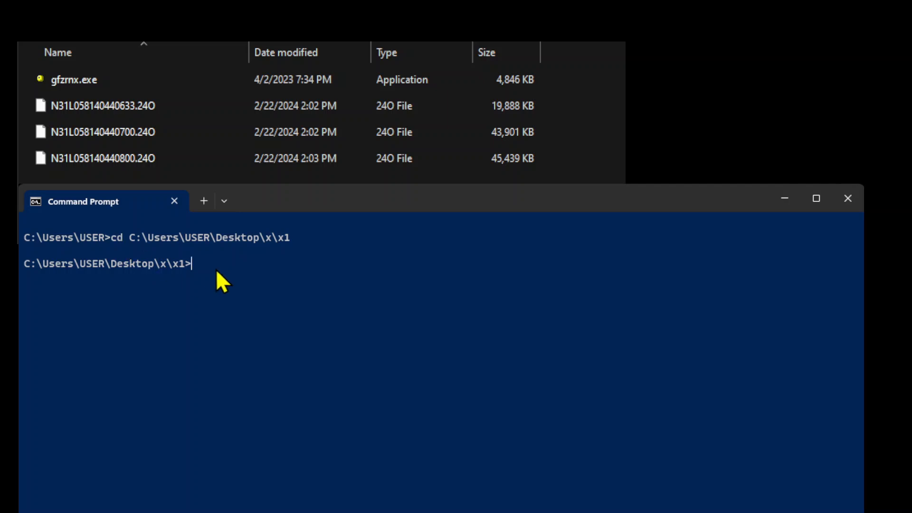
mouse_move(204, 273)
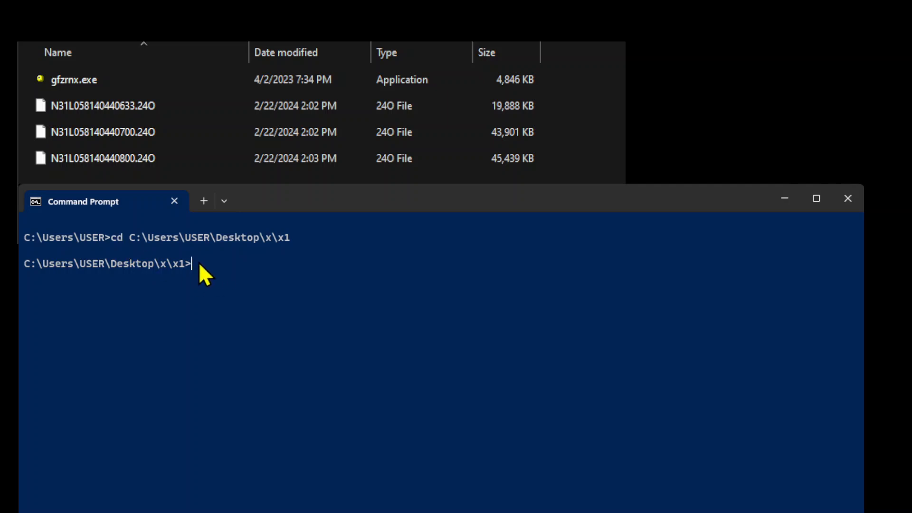
click(103, 106)
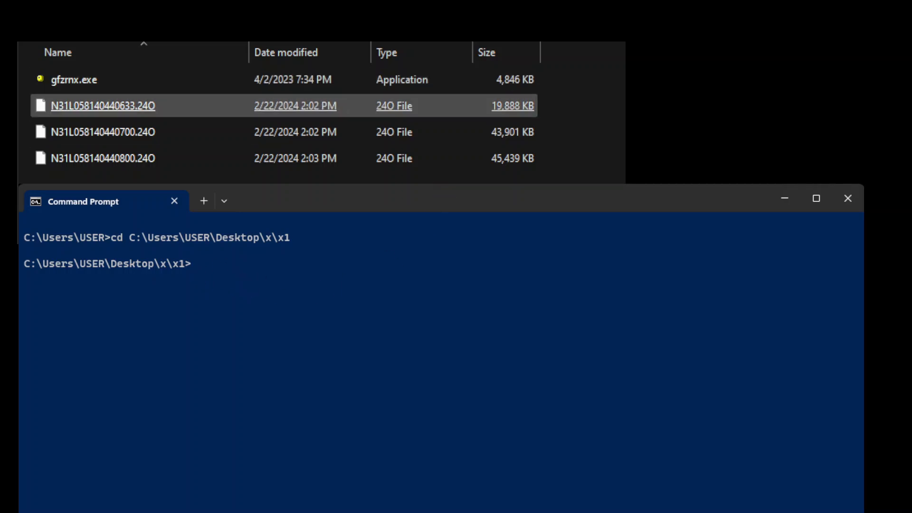
click(102, 157)
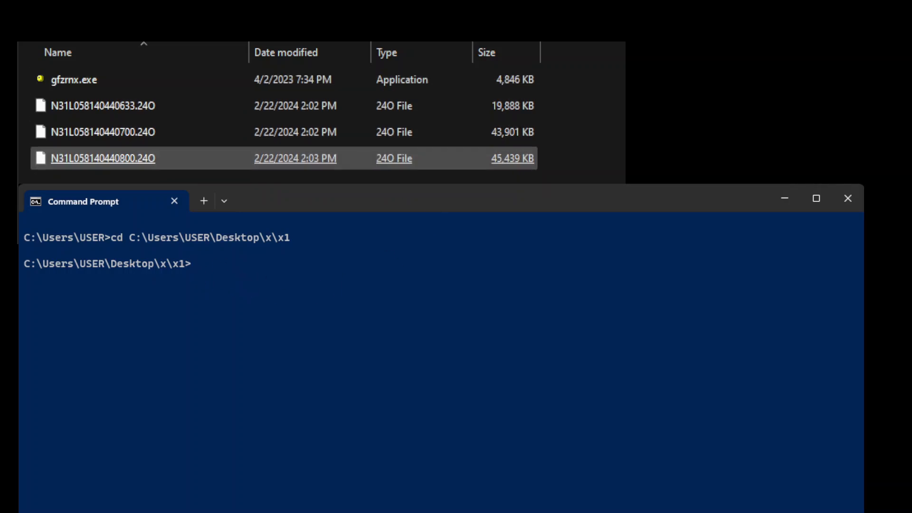
click(74, 80)
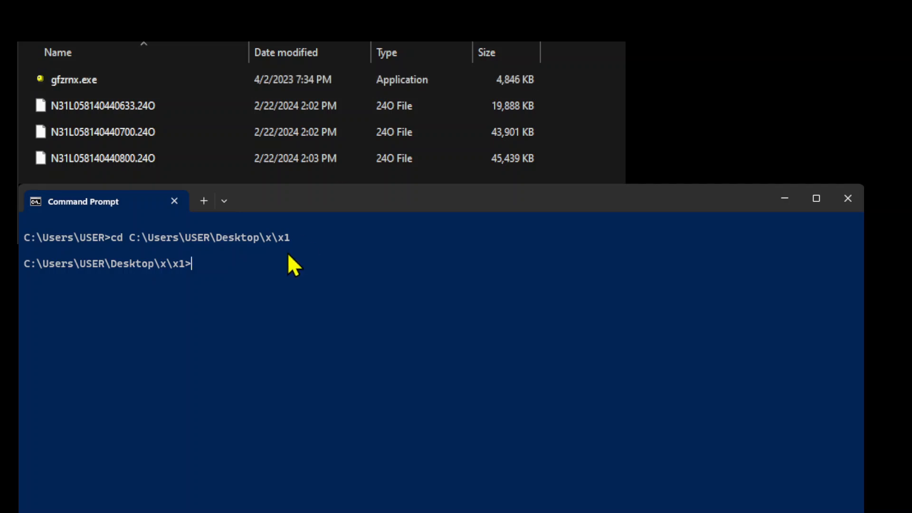
mouse_move(209, 274)
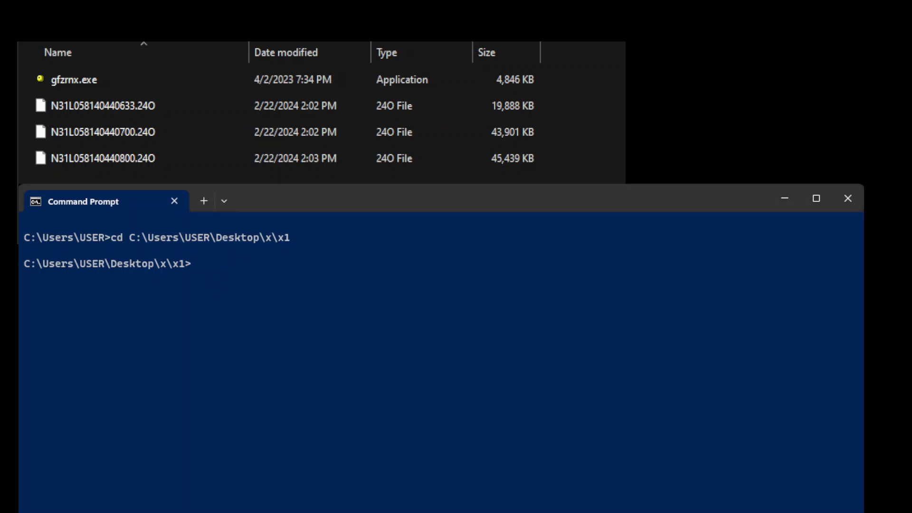
Step: Enter gfzrnx -finp N31L058140440633.24O N31L058140440700.24O N31L058140440800.24O -fout mergedrnx.24O -kv
text(gfzrnx -finp N31L058140440633.24O N31L058140440700.24O N31L058140440800.24O -fout mergedrnx.24O -kv)
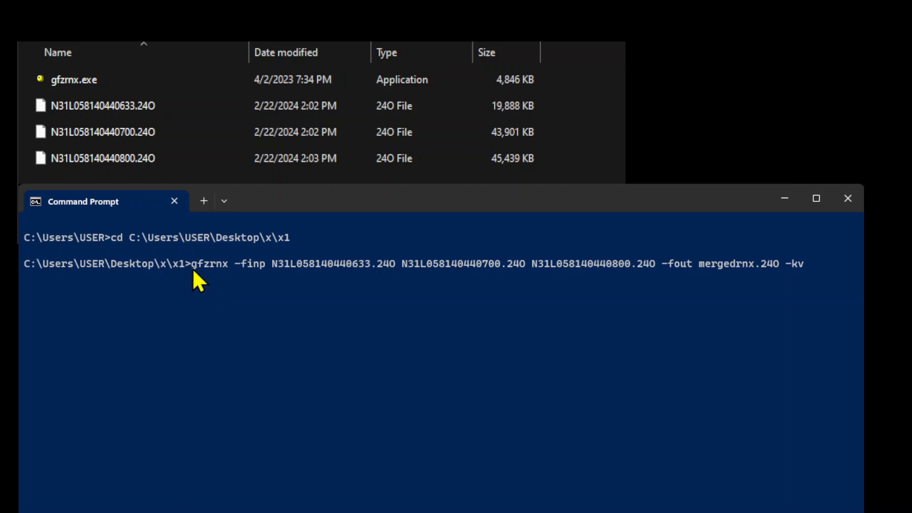
mouse_move(229, 279)
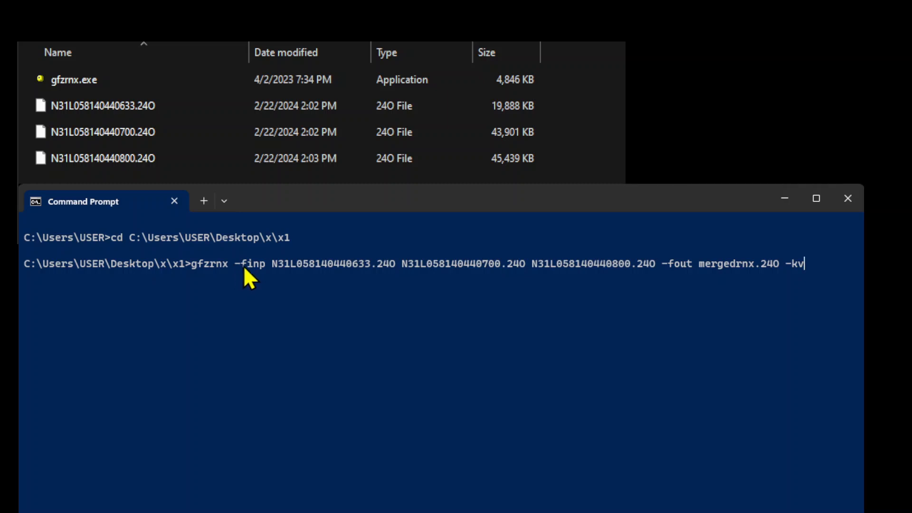
mouse_move(285, 281)
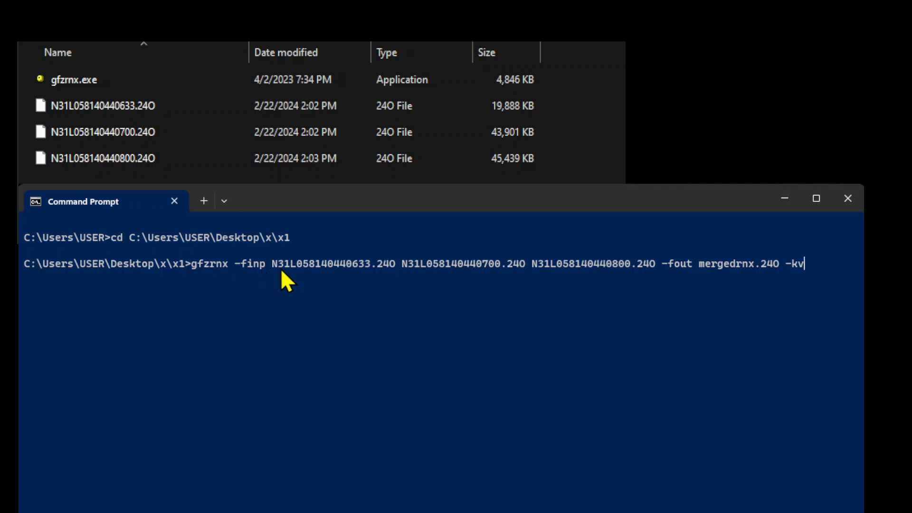
mouse_move(381, 285)
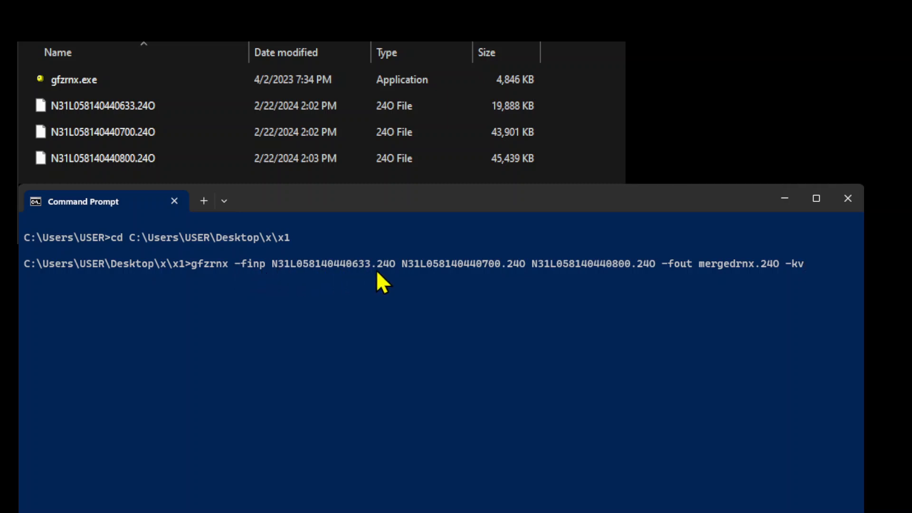
mouse_move(558, 279)
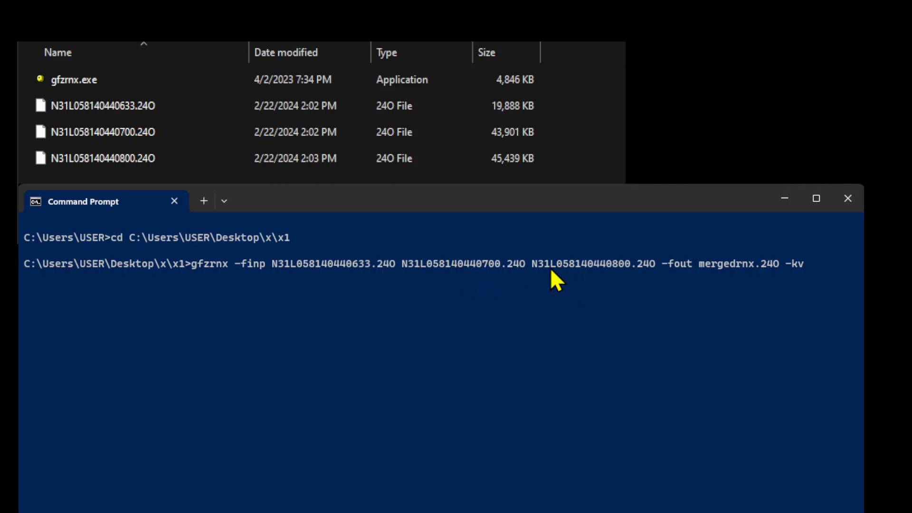
mouse_move(658, 296)
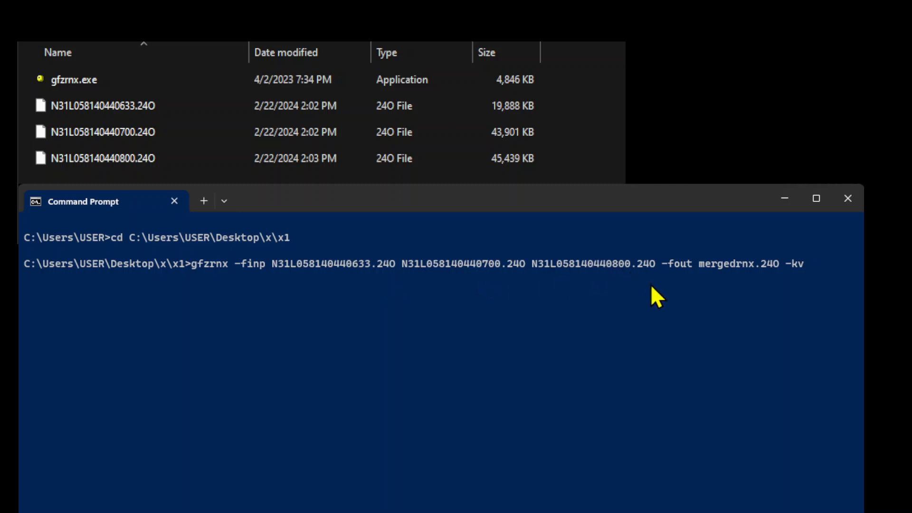
mouse_move(669, 281)
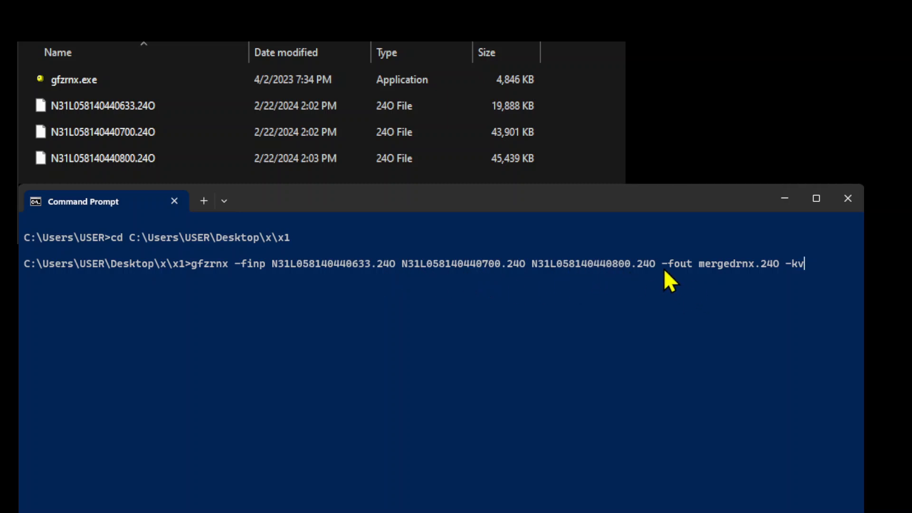
mouse_move(696, 282)
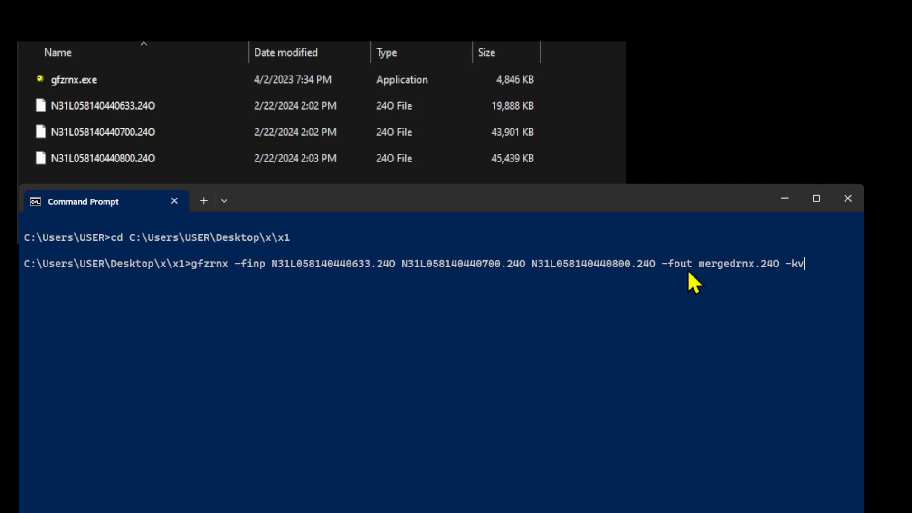
mouse_move(767, 283)
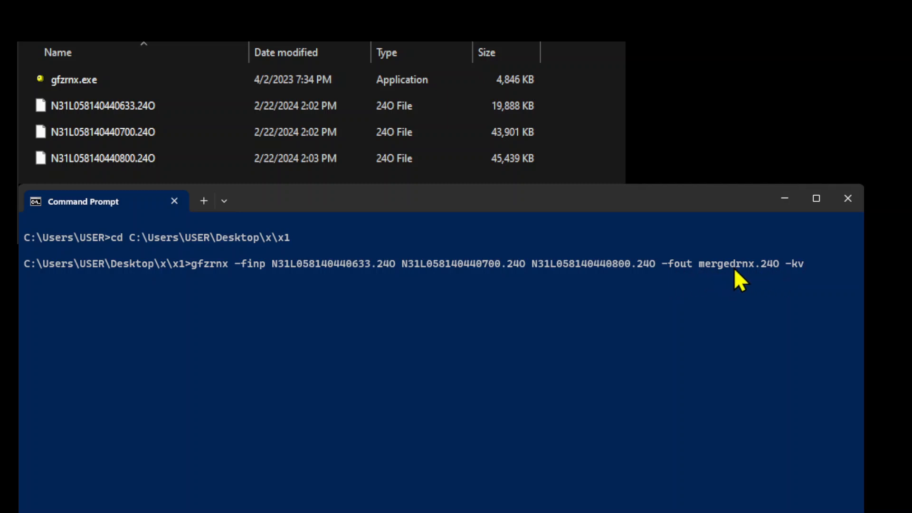
mouse_move(768, 283)
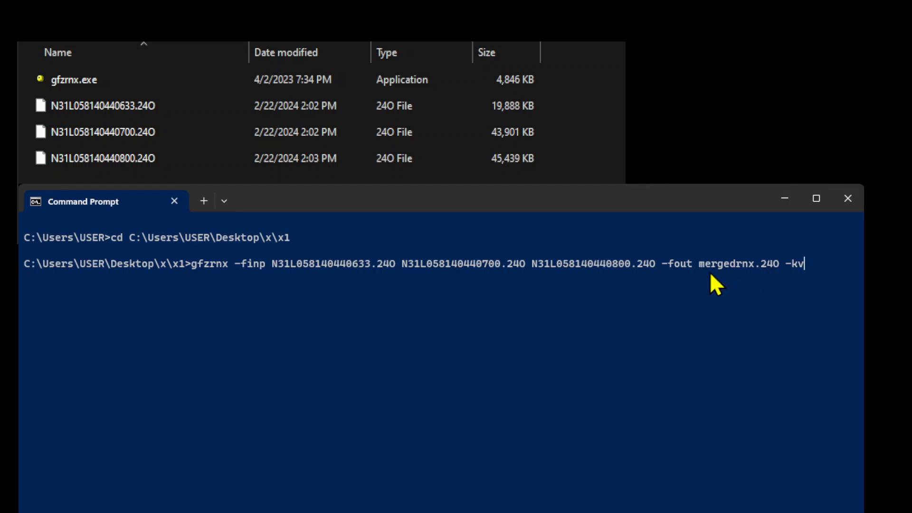
mouse_move(748, 278)
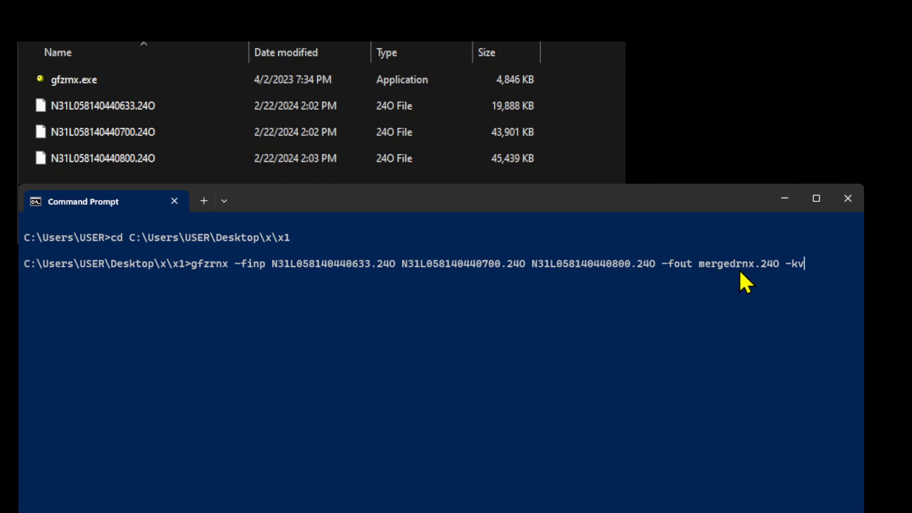
mouse_move(730, 286)
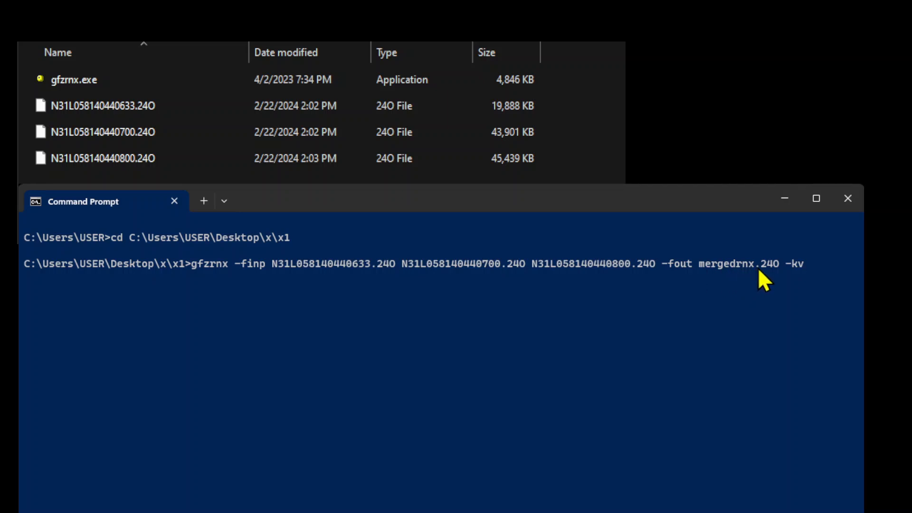
mouse_move(797, 285)
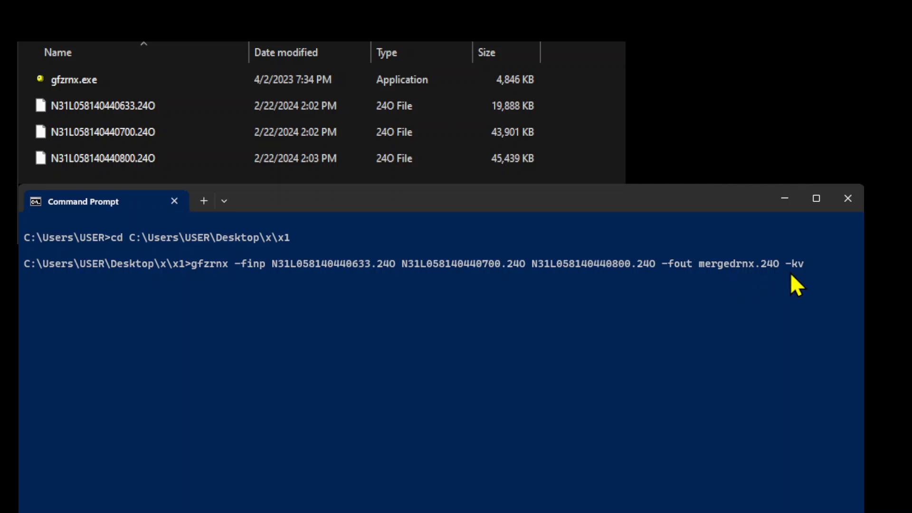
mouse_move(821, 281)
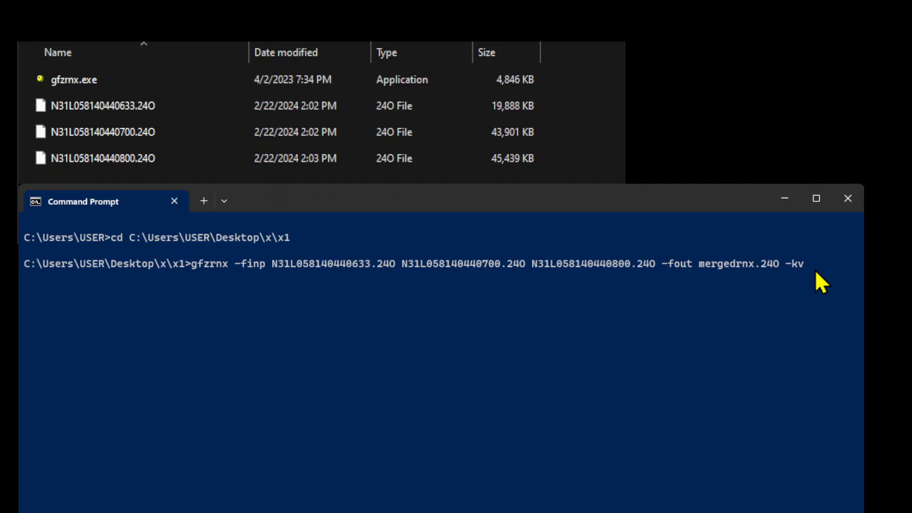
mouse_move(700, 277)
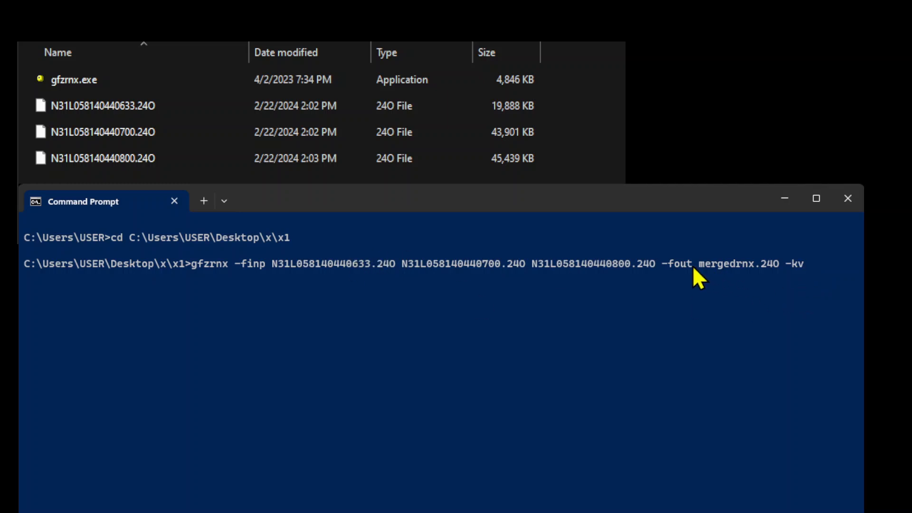
mouse_move(817, 276)
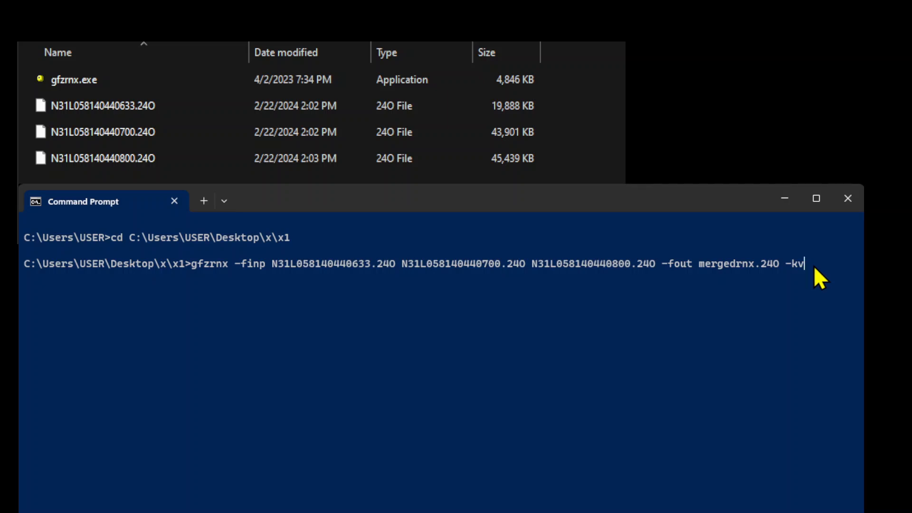
Step: Launch the gfzrnx merge of the three observation files
key(Return)
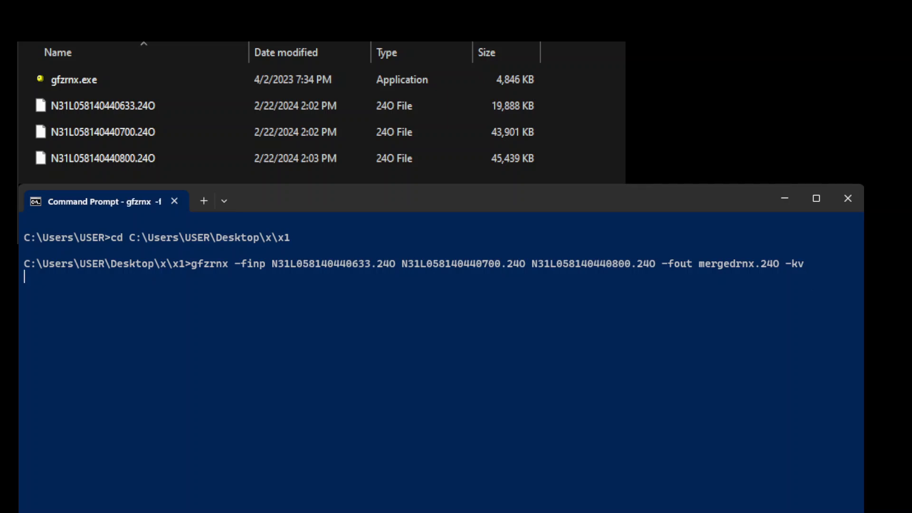
mouse_move(36, 317)
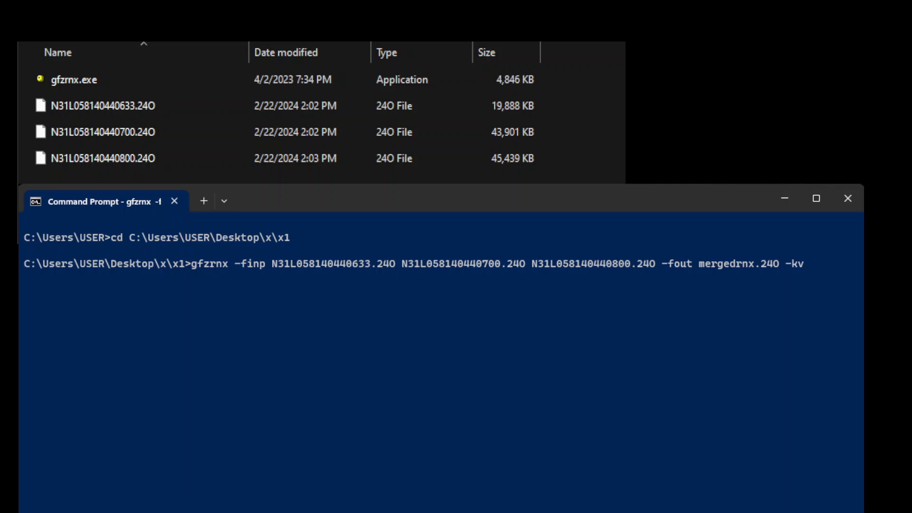
mouse_move(307, 431)
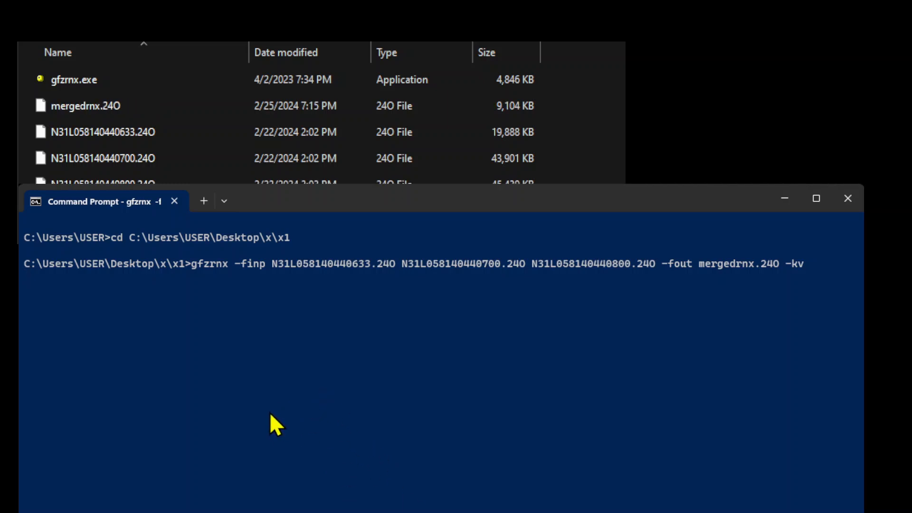
Step: Finish the merge, select mergedrnx.24O in the folder and scroll through the header warnings
key(Return)
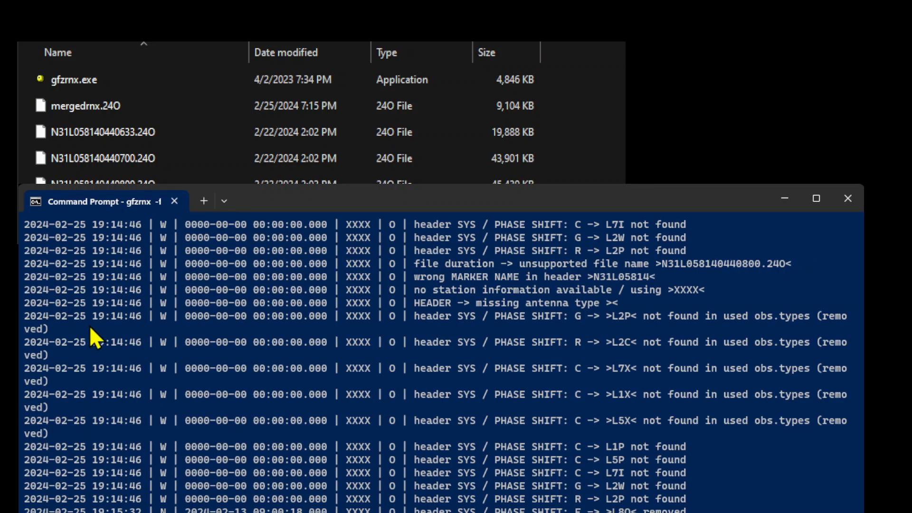
click(85, 105)
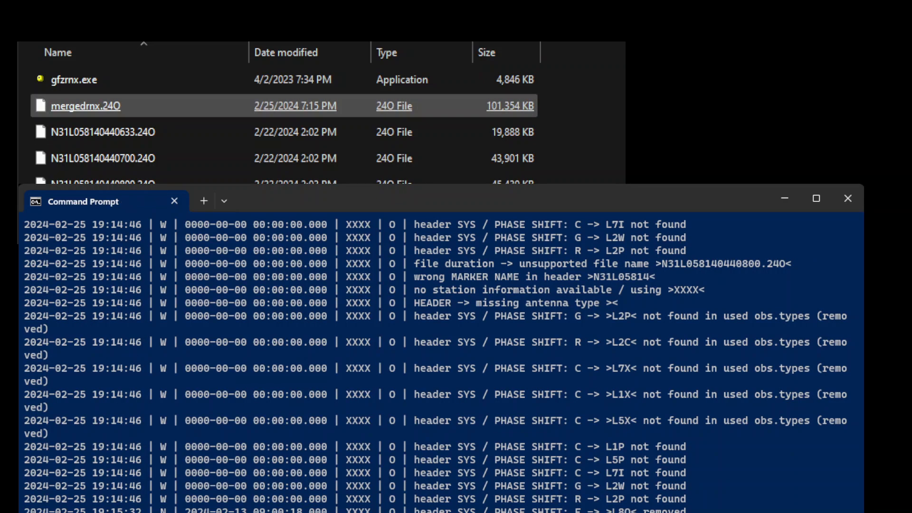
scroll(down, 3)
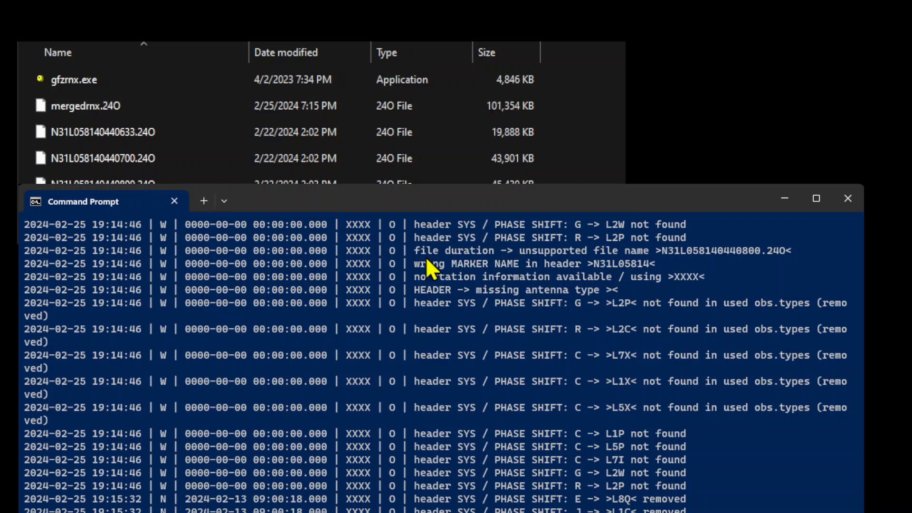
mouse_move(419, 375)
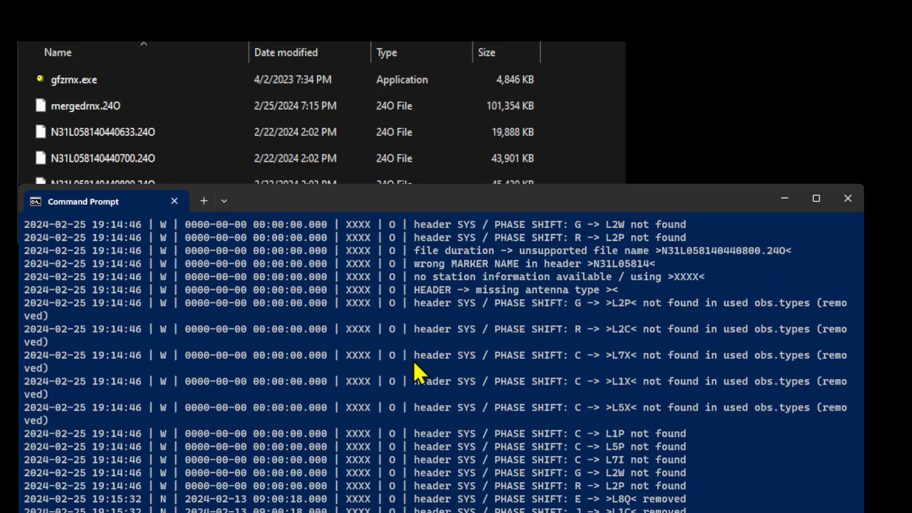
mouse_move(447, 460)
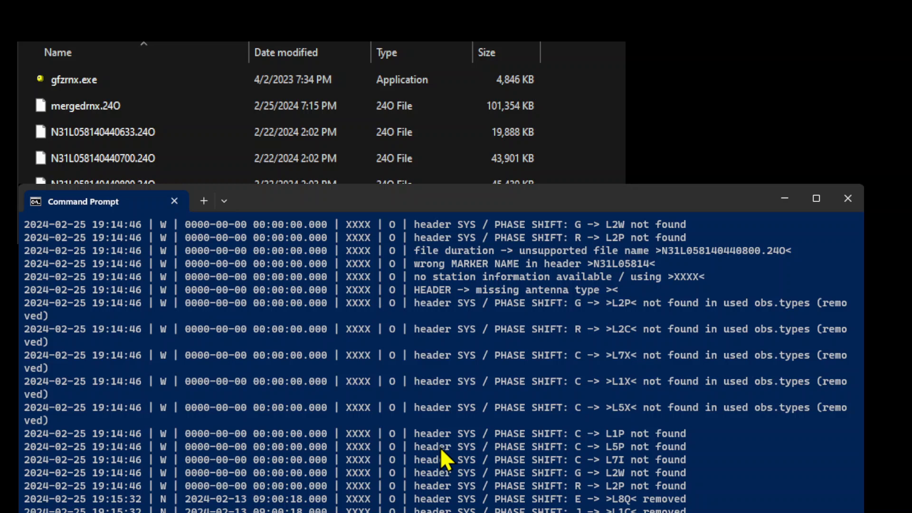
scroll(down, 3)
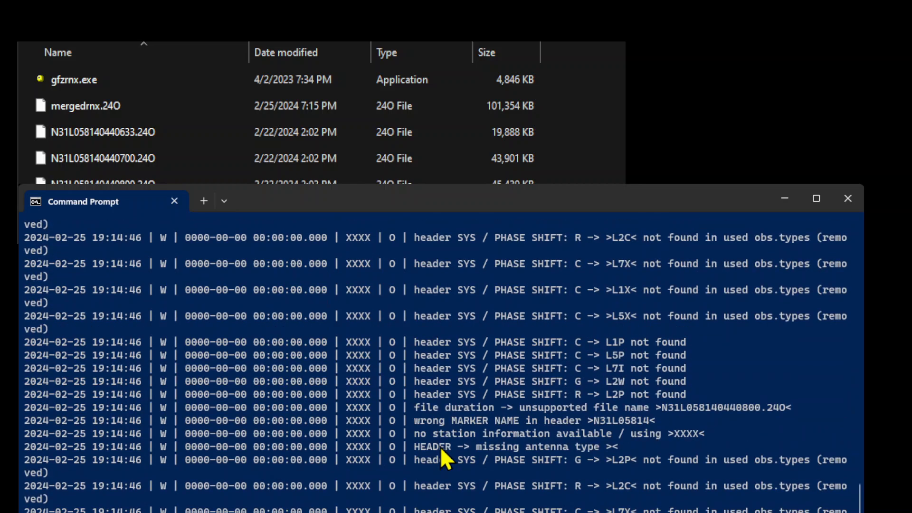
scroll(down, 3)
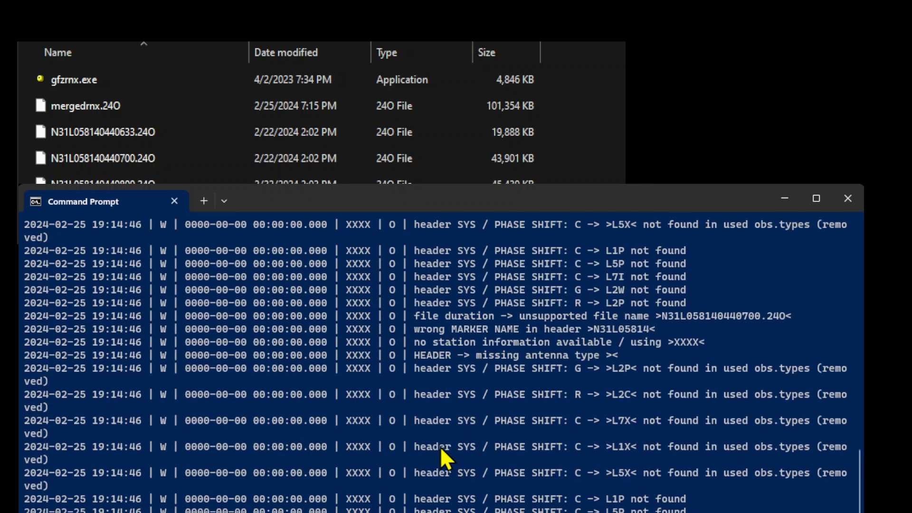
scroll(down, 3)
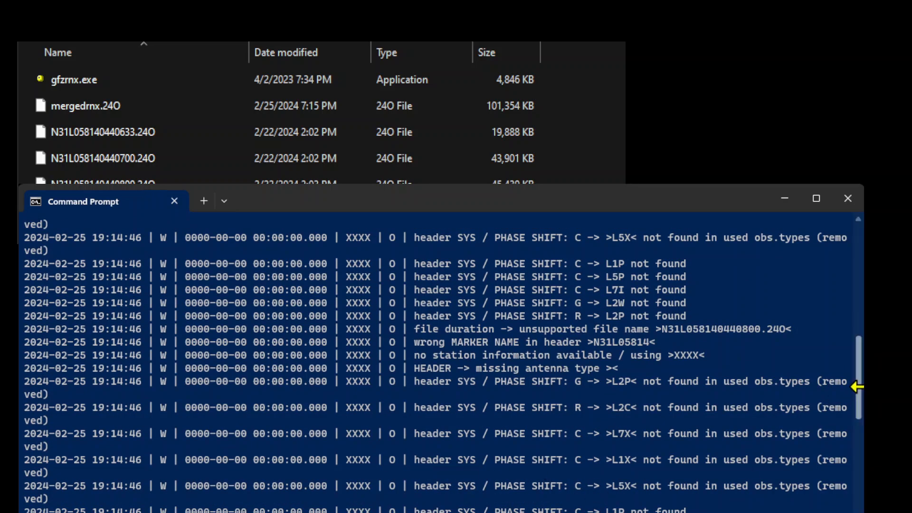
scroll(down, 3)
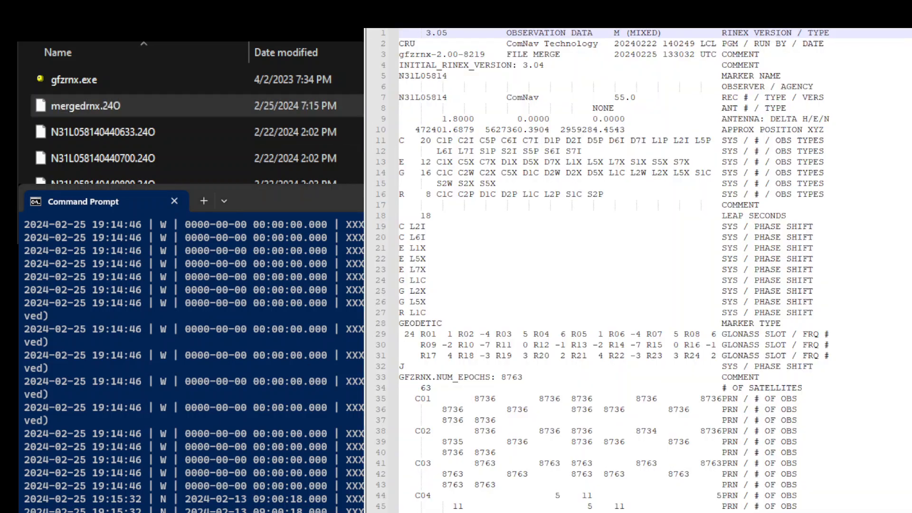
click(86, 106)
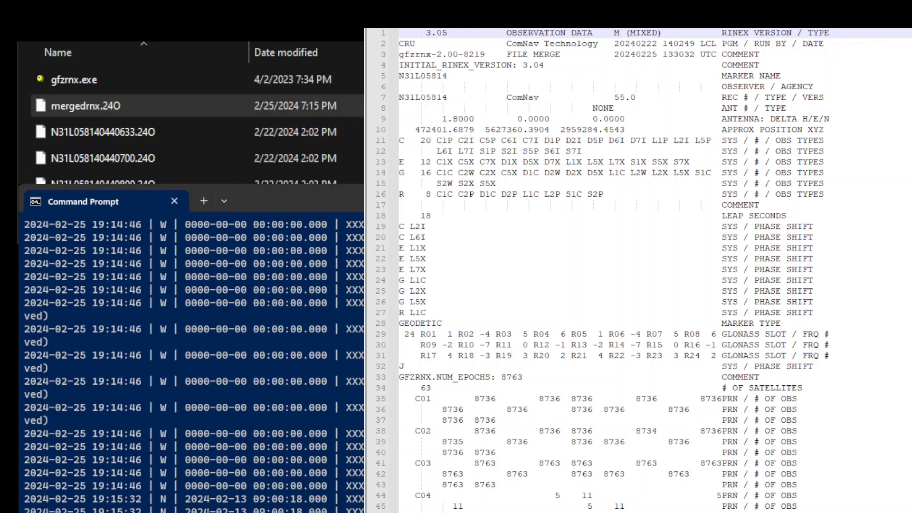
click(87, 80)
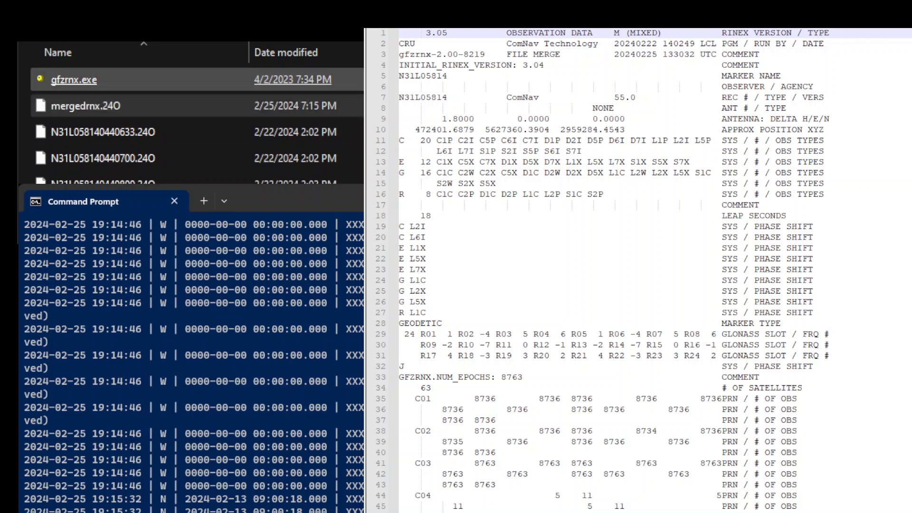